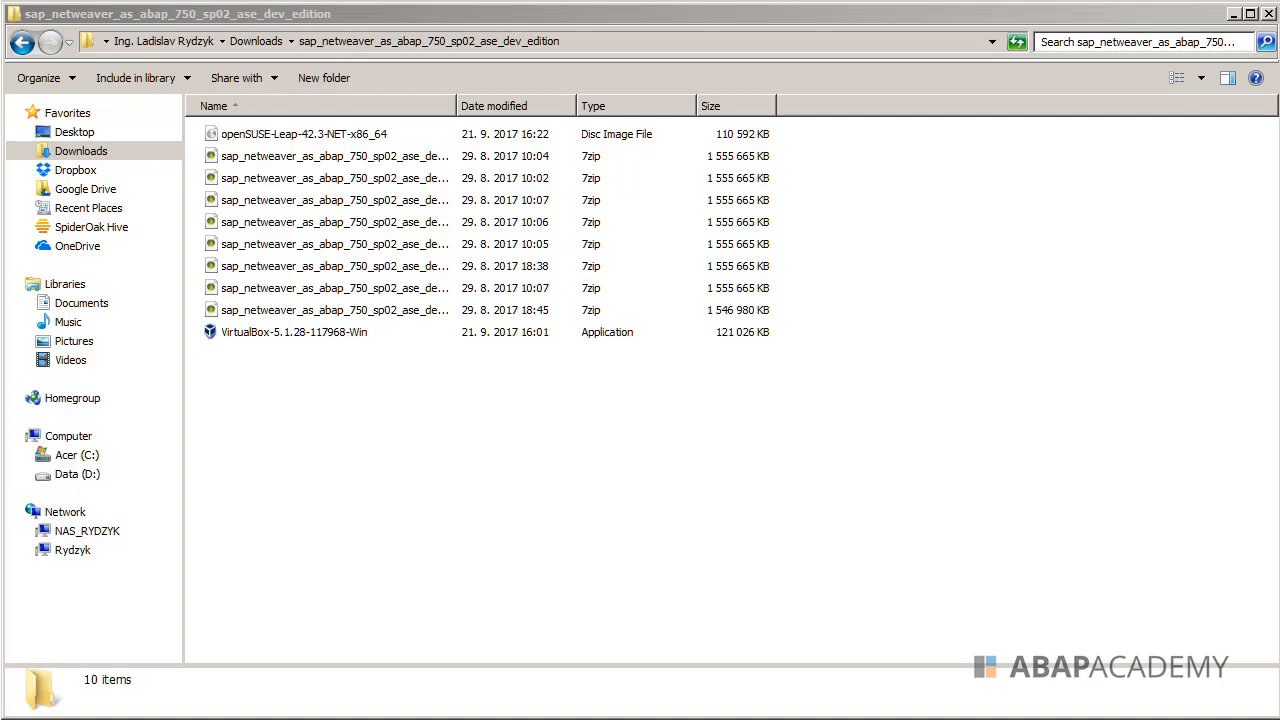
mouse_move(521, 435)
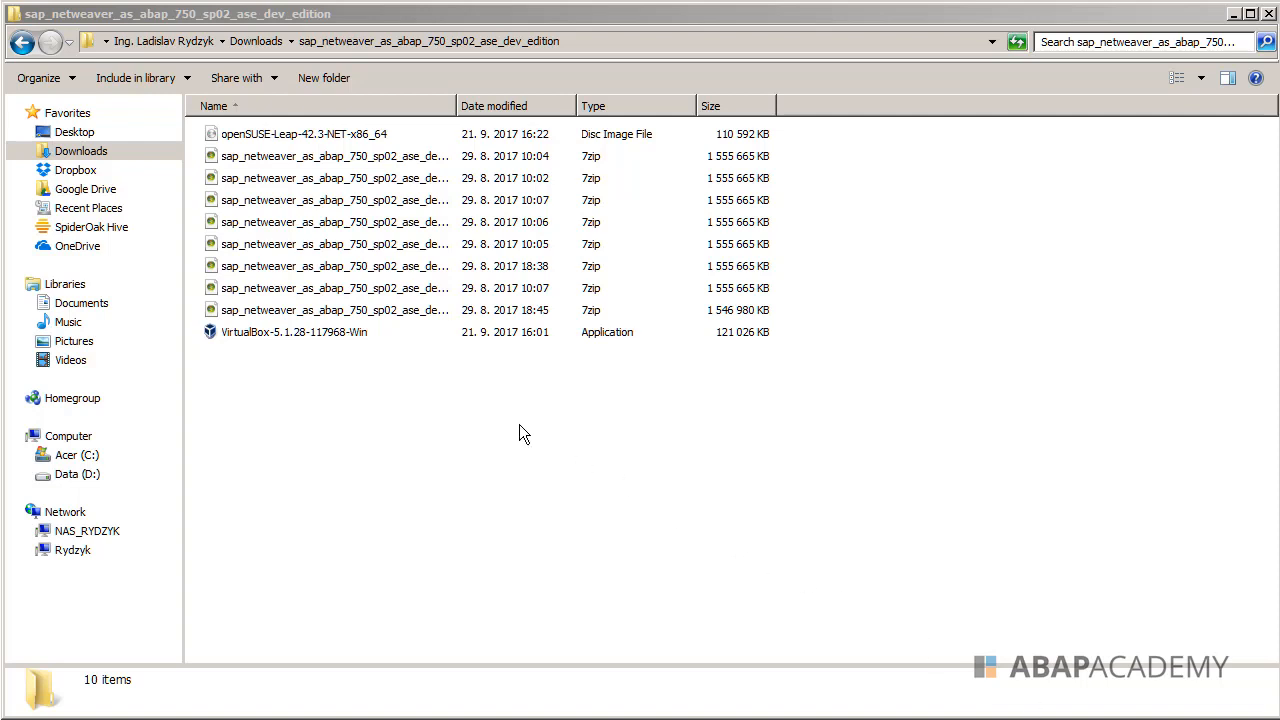
mouse_move(504, 418)
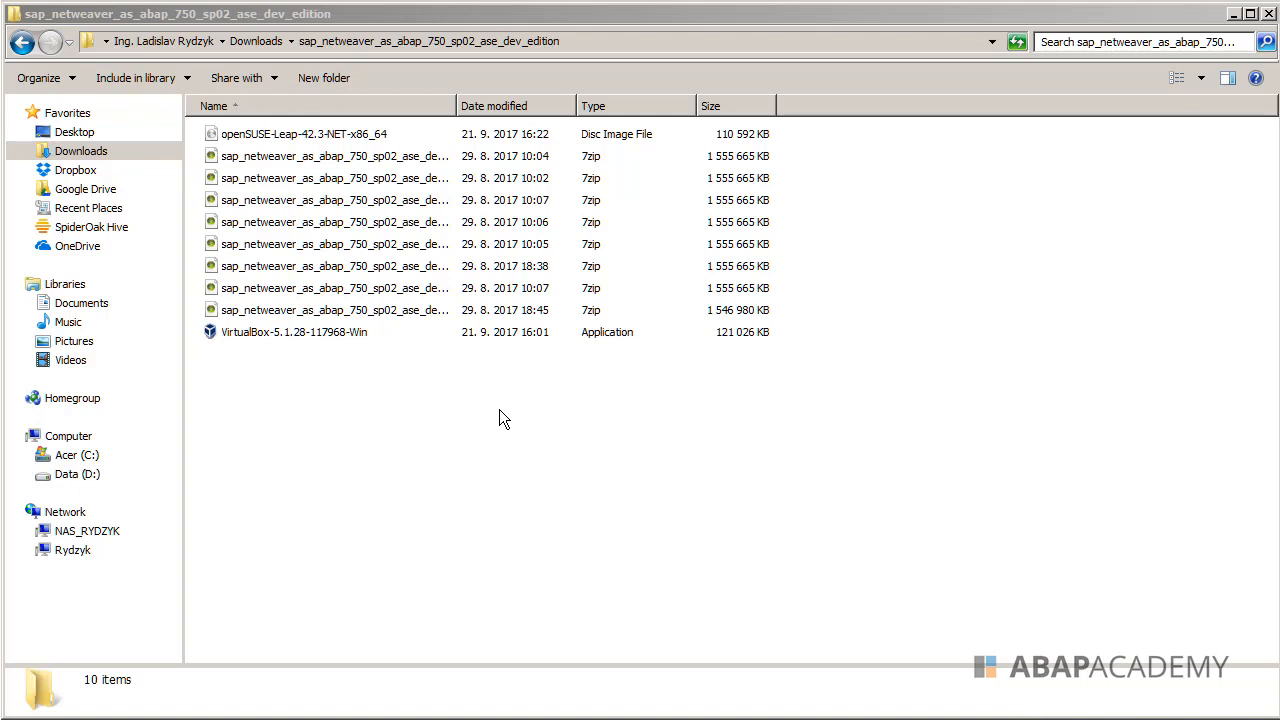
mouse_move(755, 360)
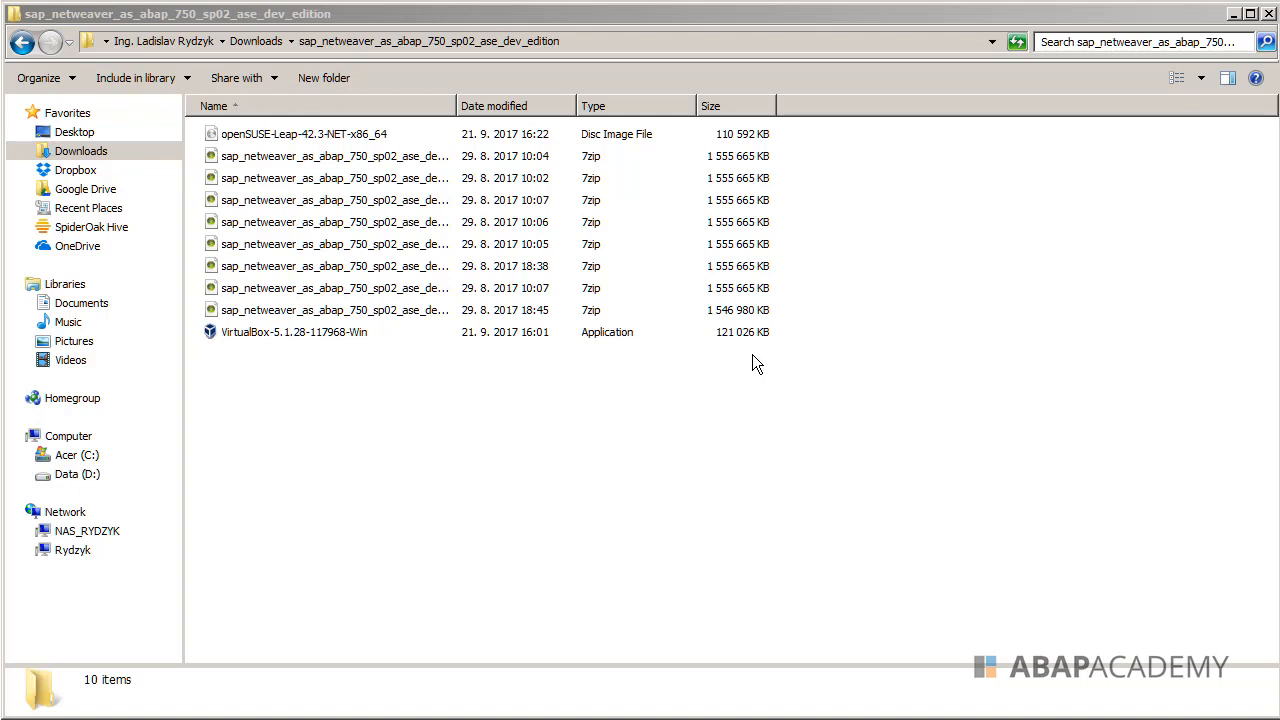
Select the VirtualBox-5.1.28-117968-Win installer file in the downloads folder
left_click(293, 331)
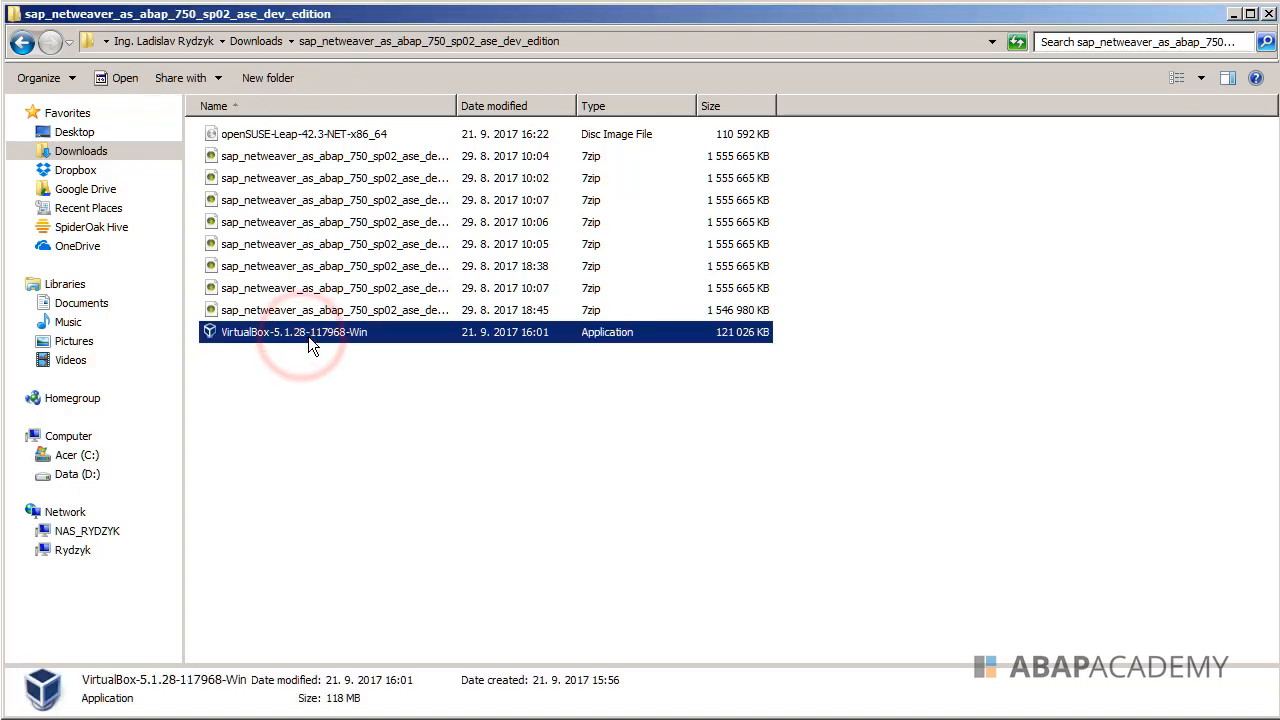
mouse_move(313, 340)
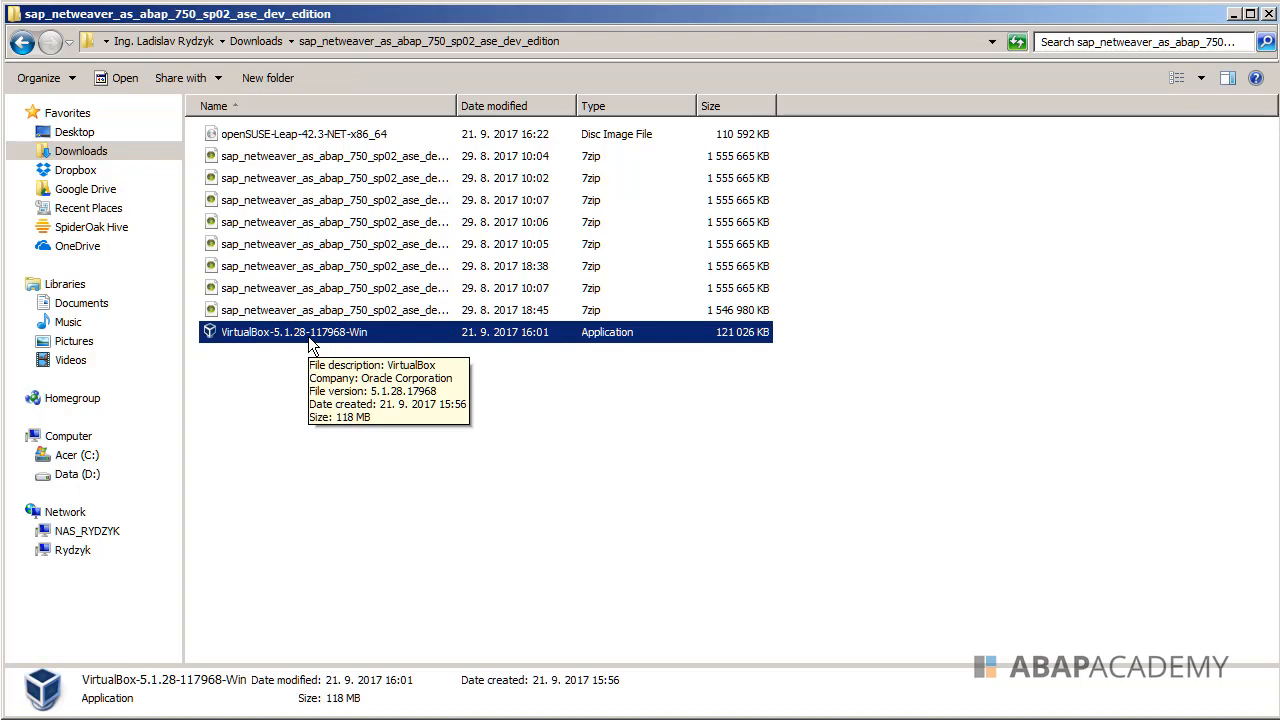
mouse_move(290, 345)
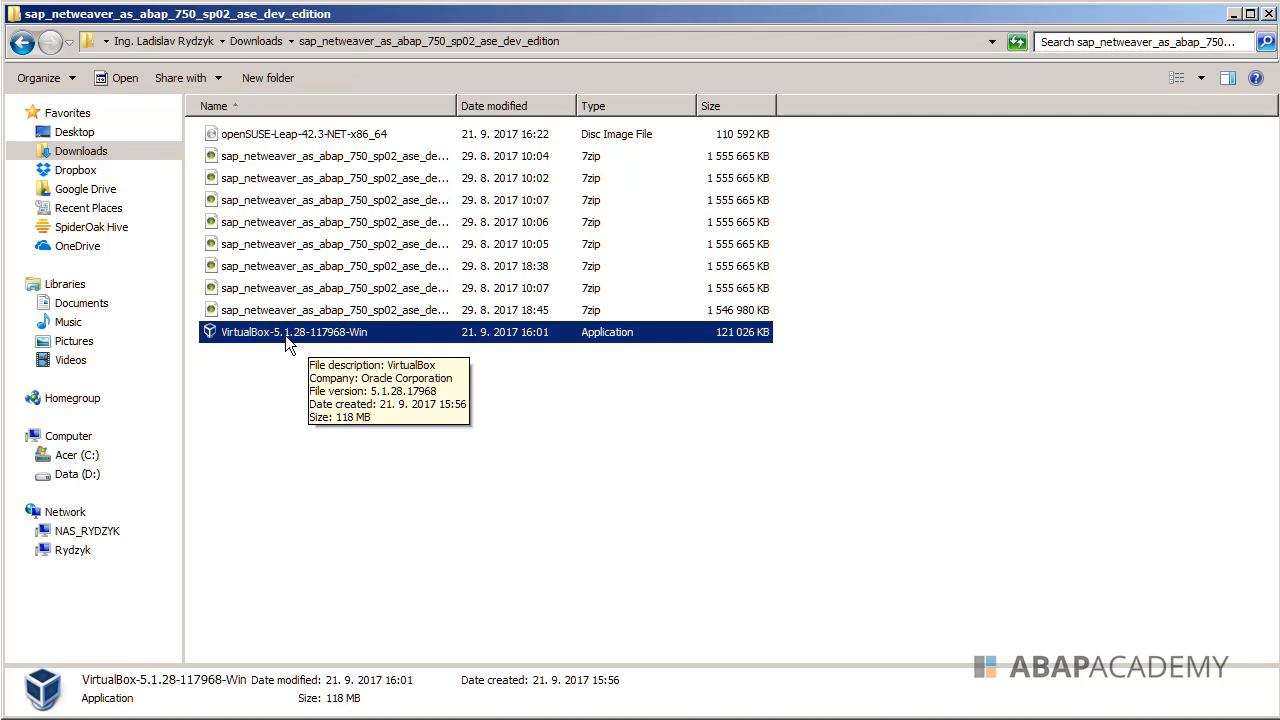
mouse_move(325, 340)
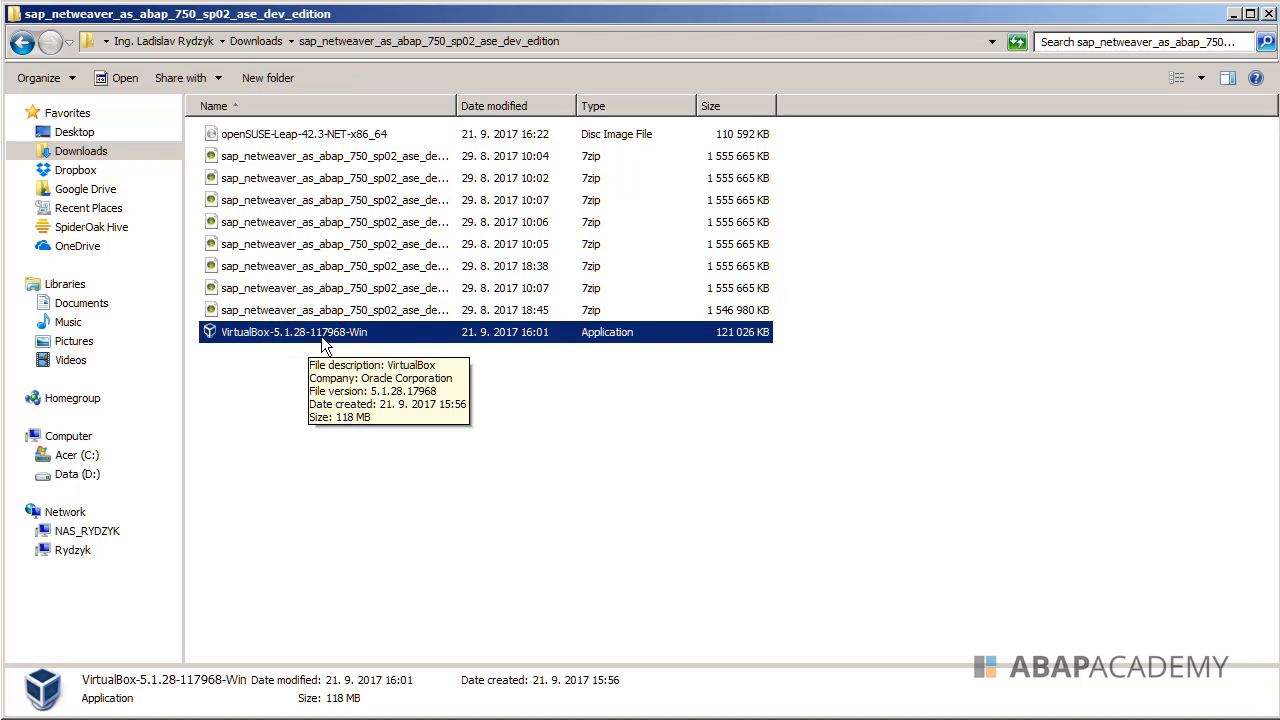
mouse_move(266, 340)
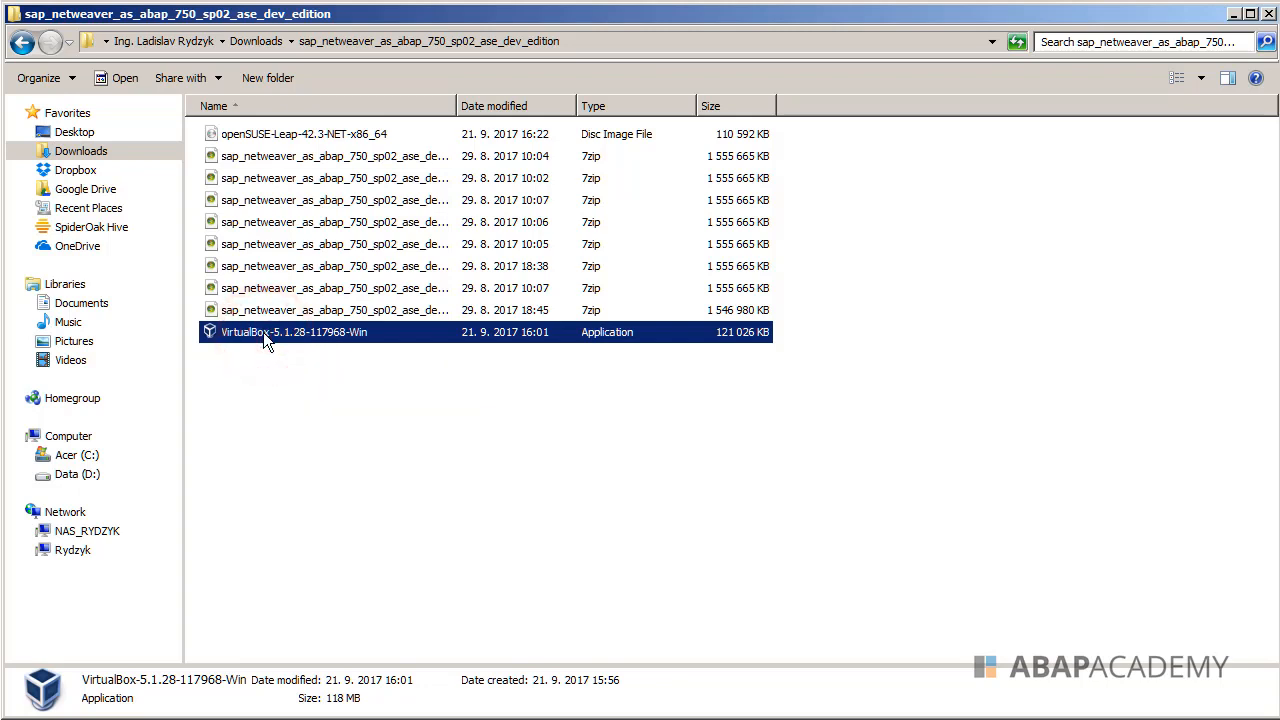
Launch the VirtualBox 5.1.28 installer and choose Run at the security warning
double_click(293, 331)
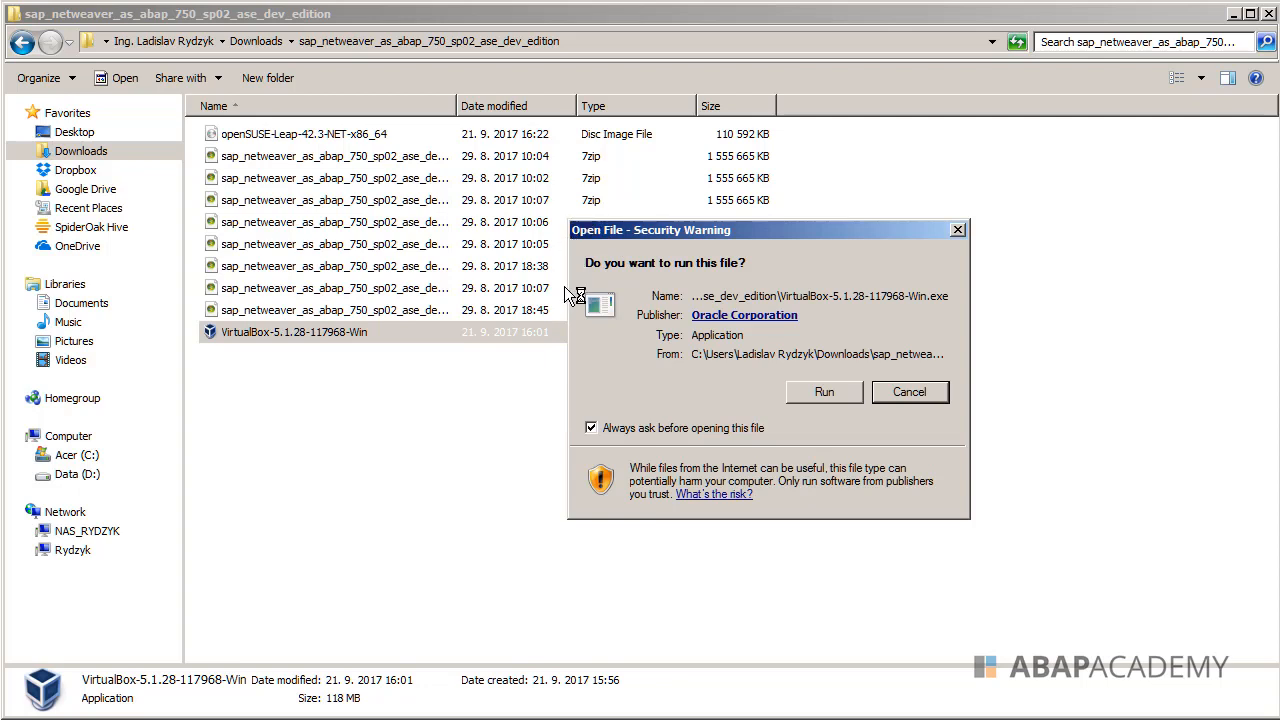
mouse_move(605, 483)
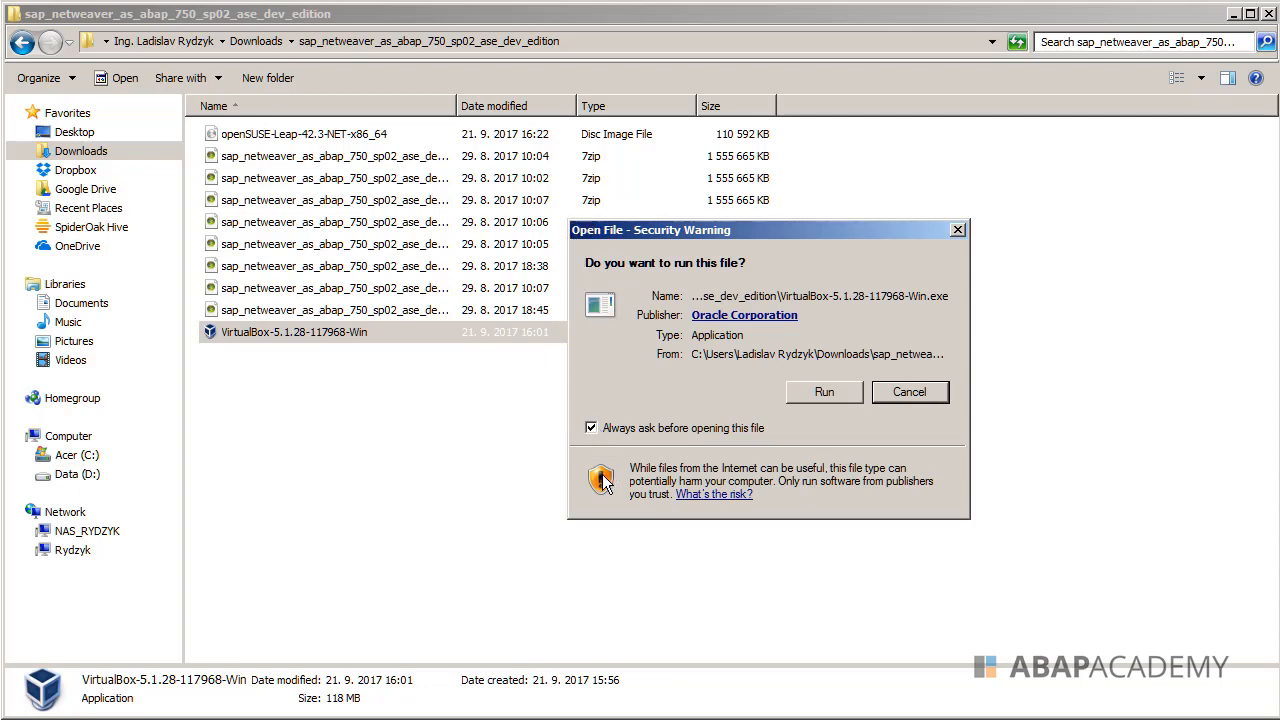
mouse_move(824, 391)
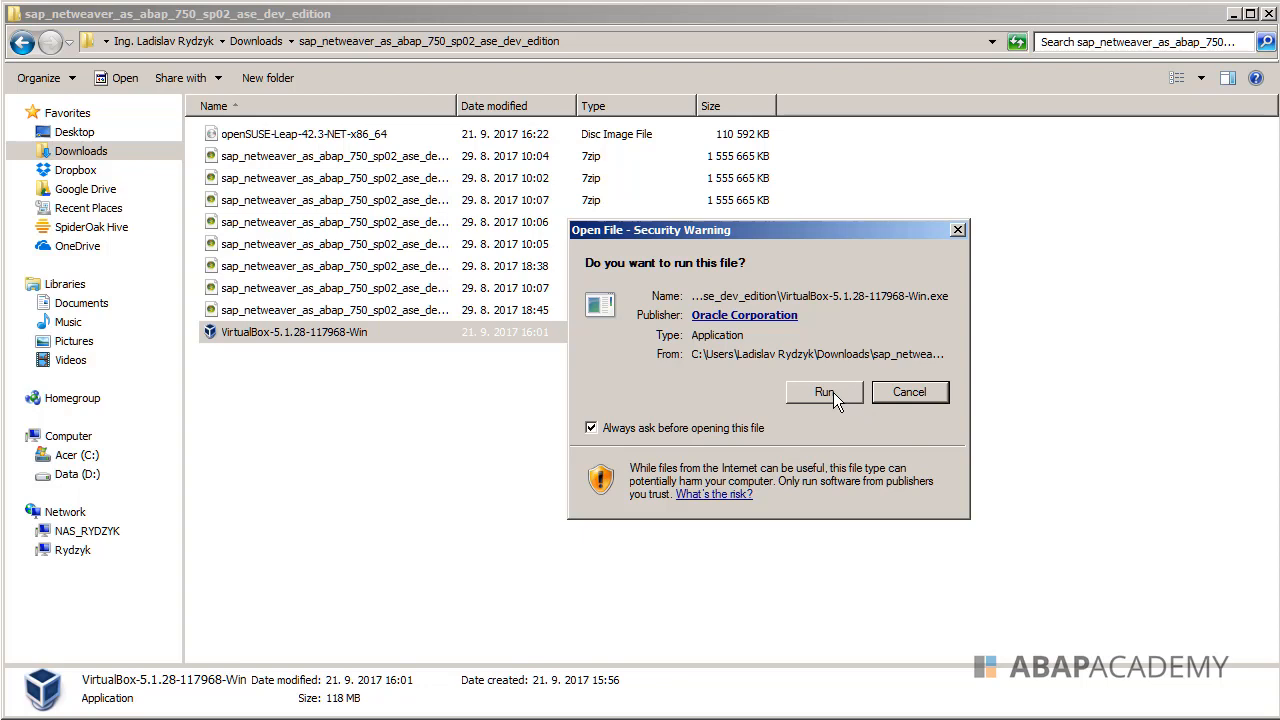
left_click(824, 391)
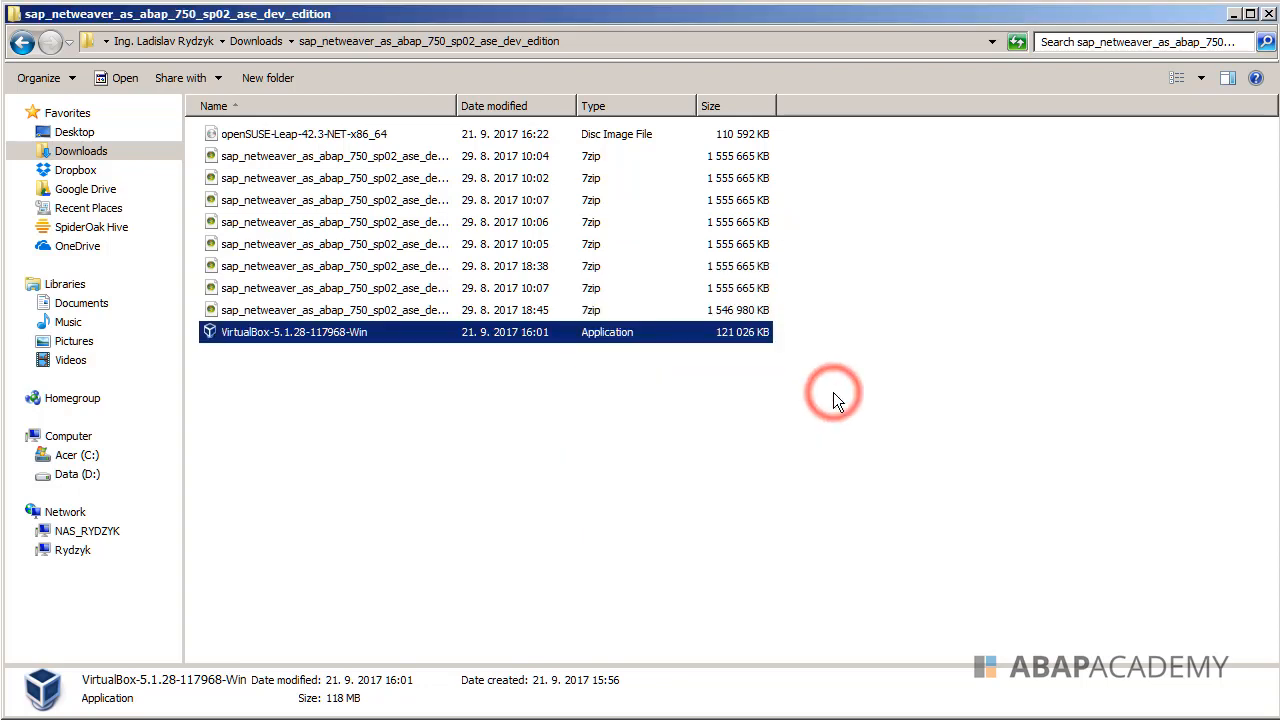
Wait for the VirtualBox 5.1.28 Setup Wizard welcome page to appear
double_click(293, 331)
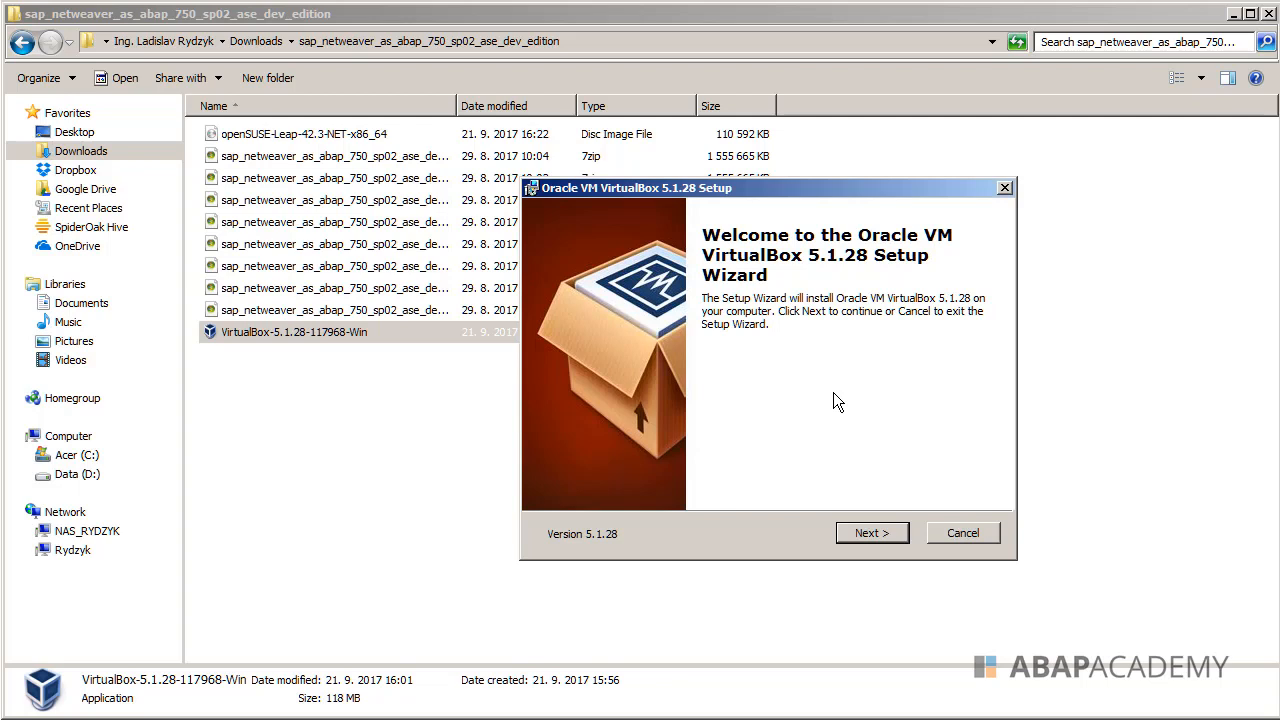
mouse_move(795, 460)
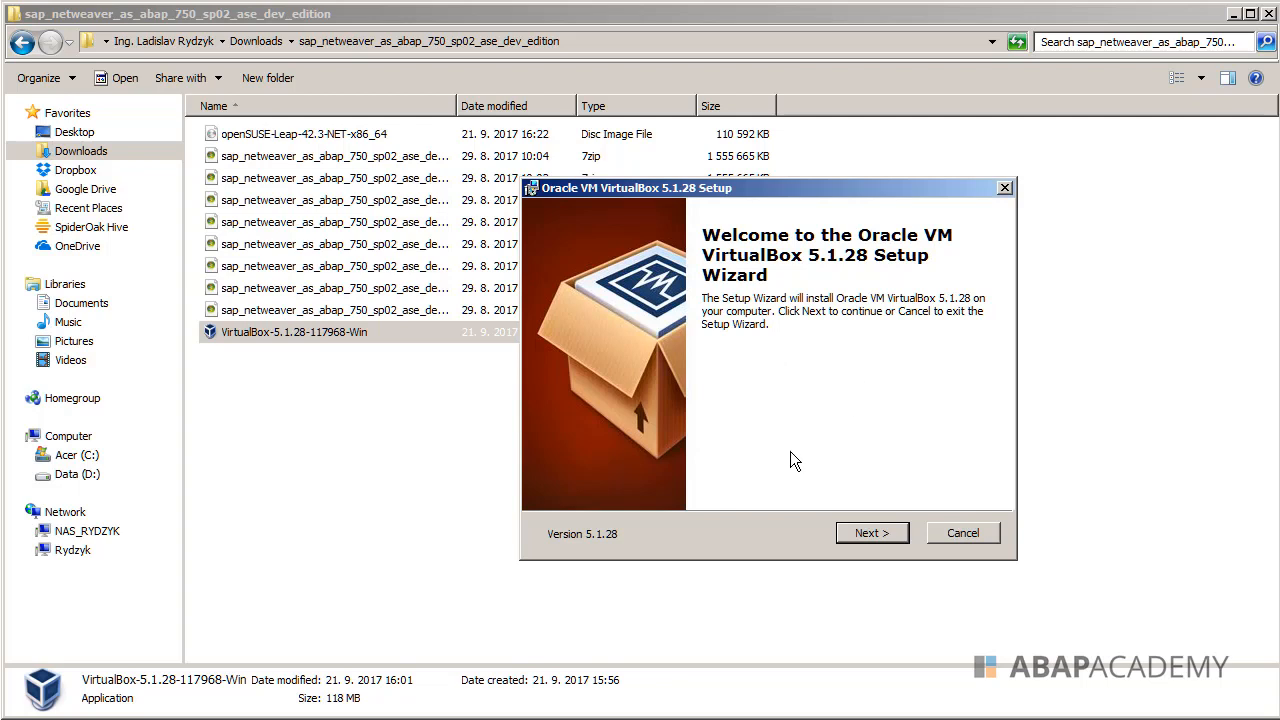
mouse_move(824, 447)
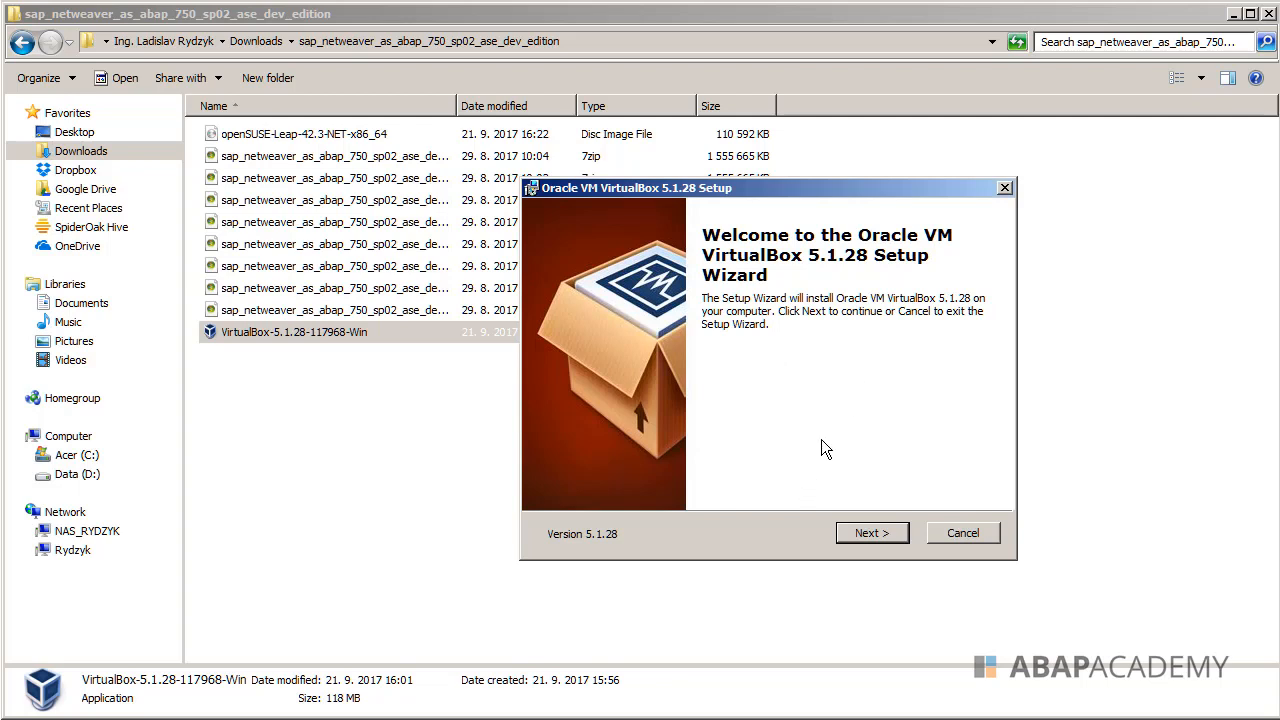
mouse_move(871, 533)
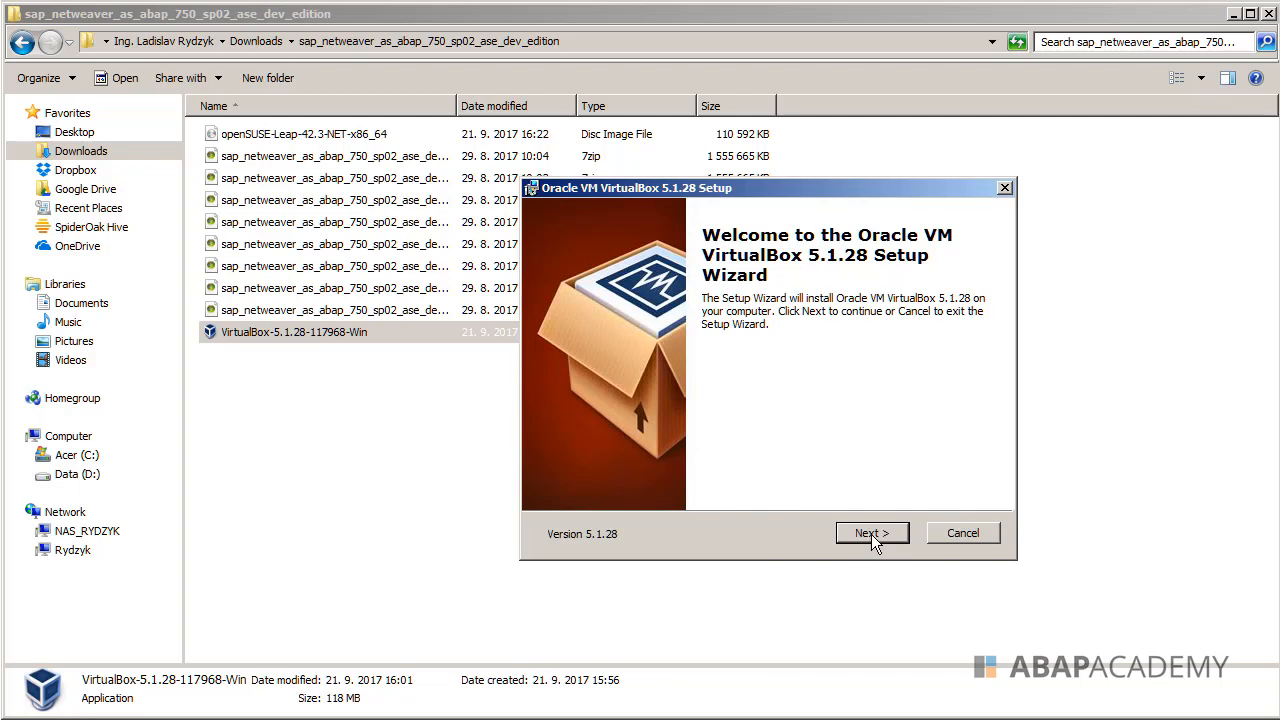
Advance past the welcome page, keeping default features and install location
left_click(871, 533)
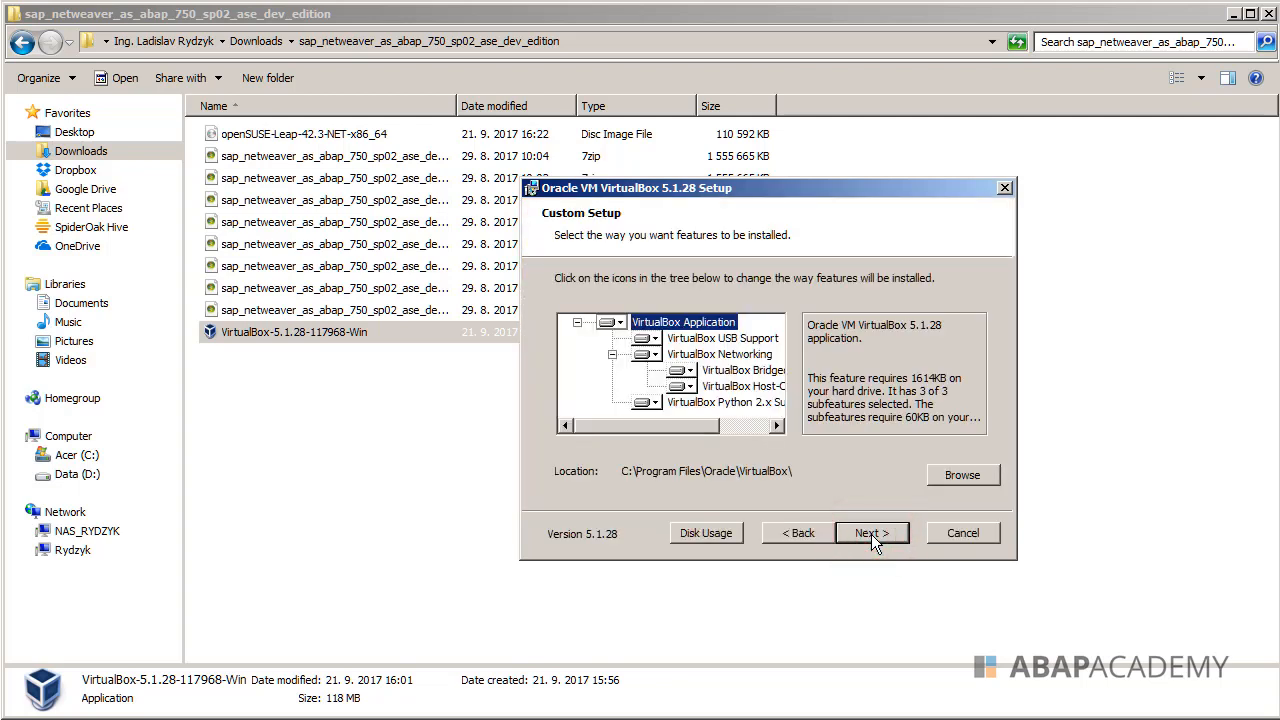
mouse_move(565, 290)
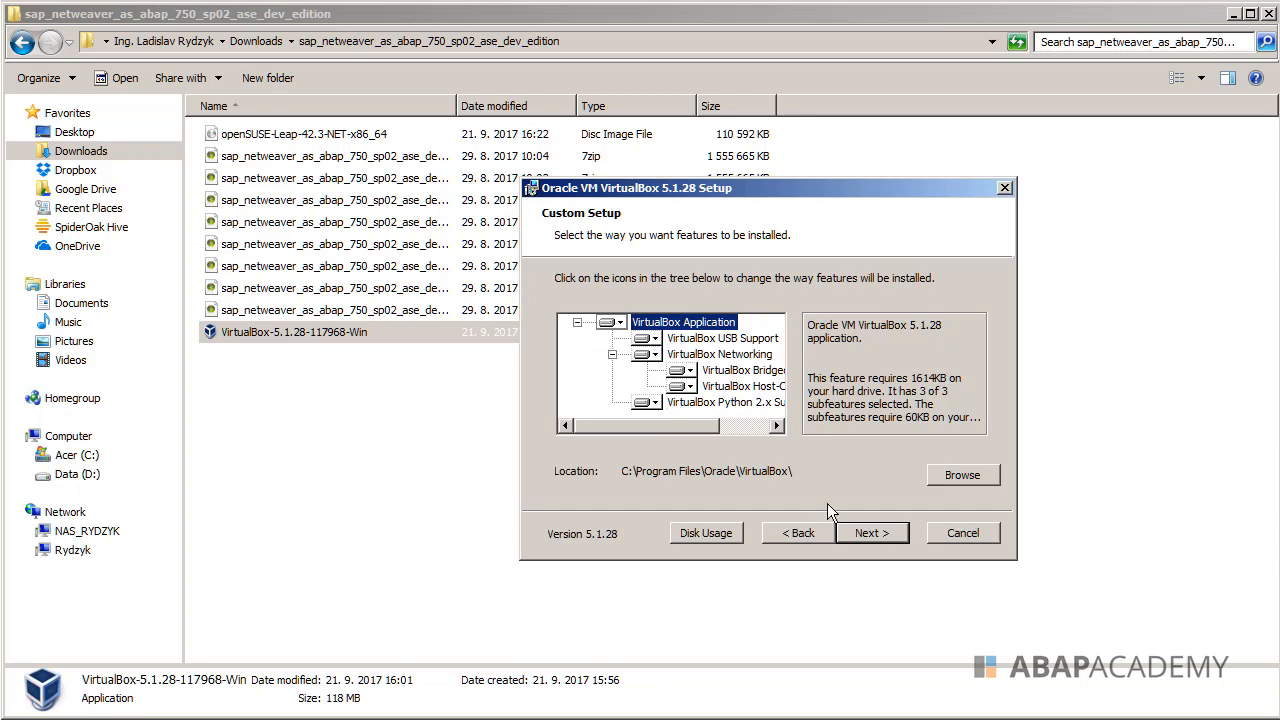
left_click(871, 532)
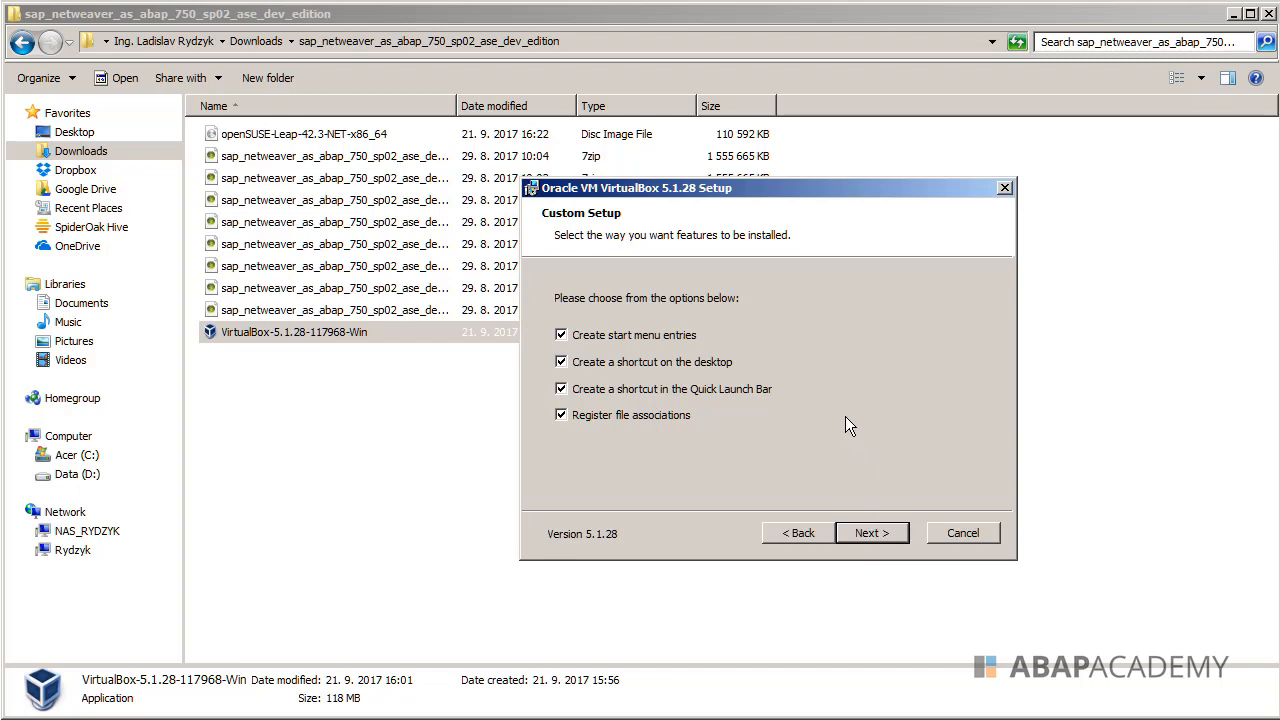
mouse_move(570, 350)
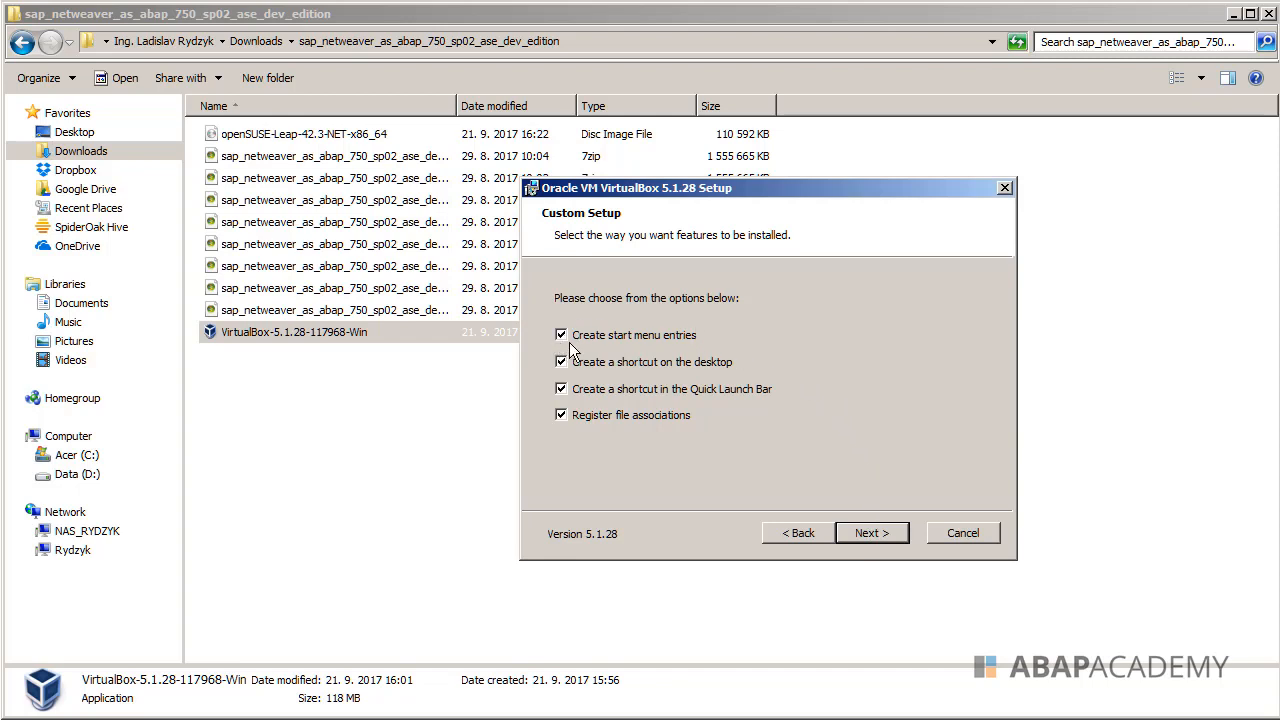
mouse_move(580, 375)
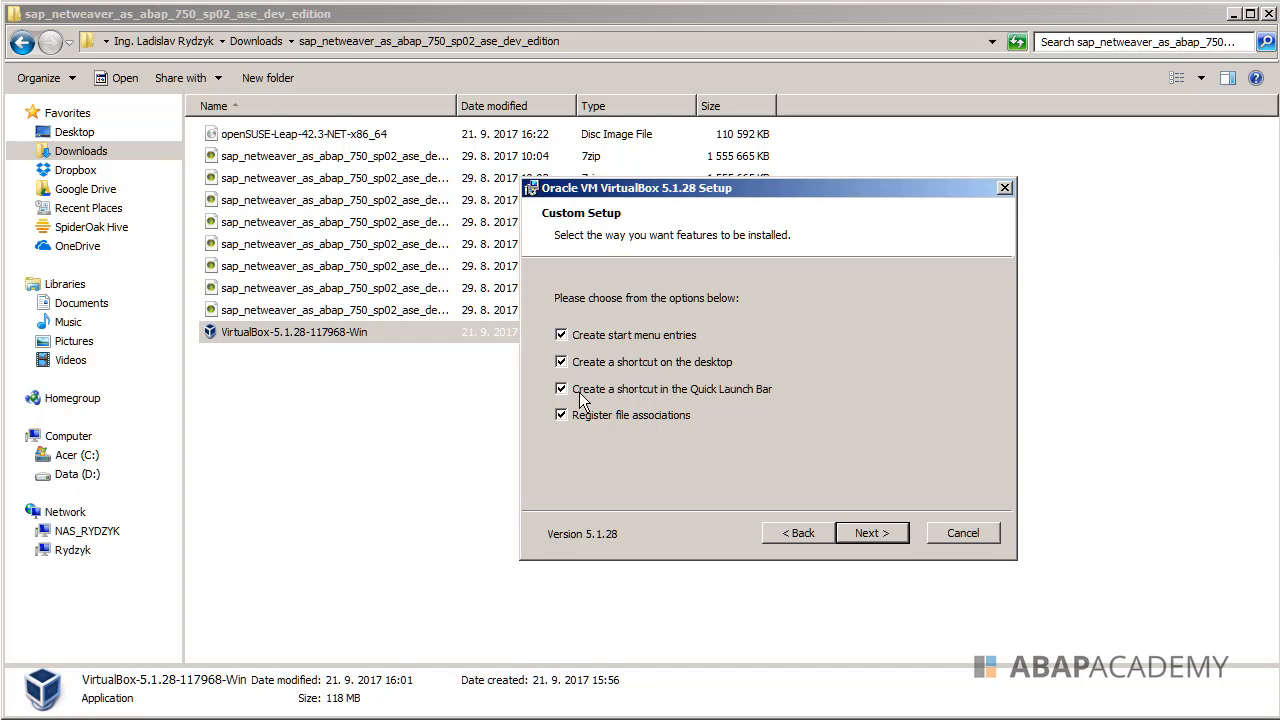
mouse_move(765, 402)
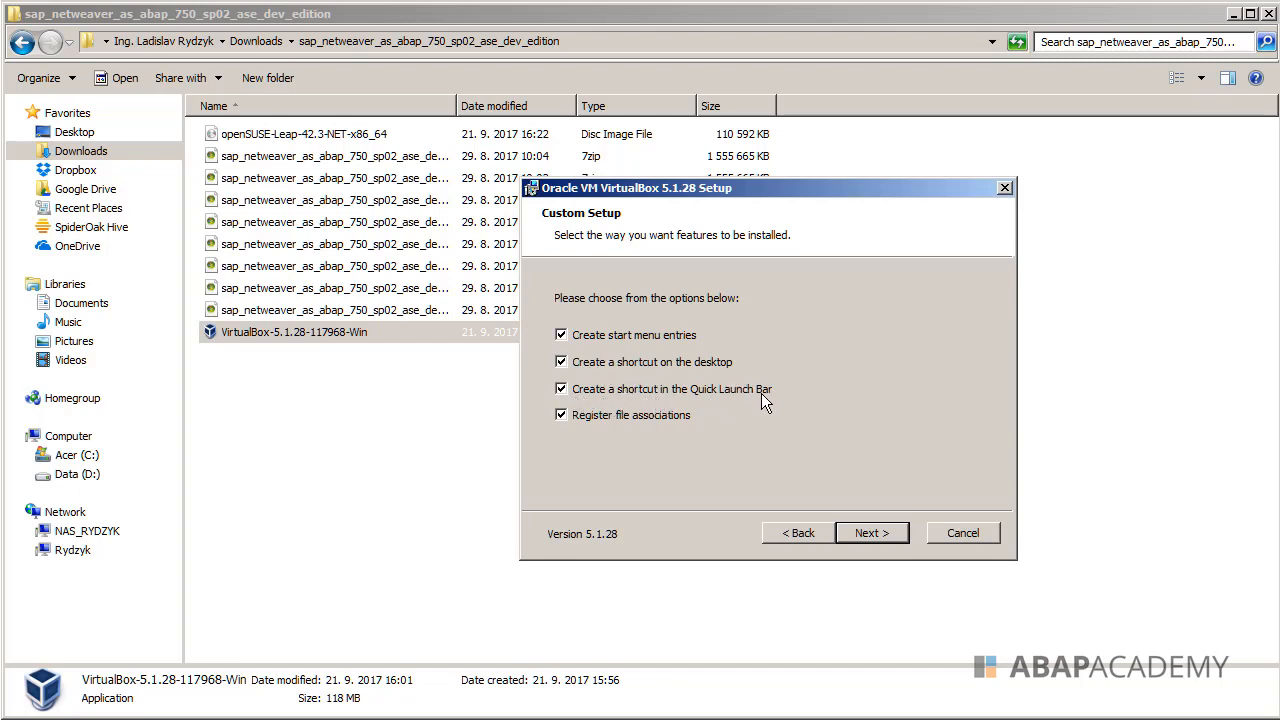
mouse_move(668, 434)
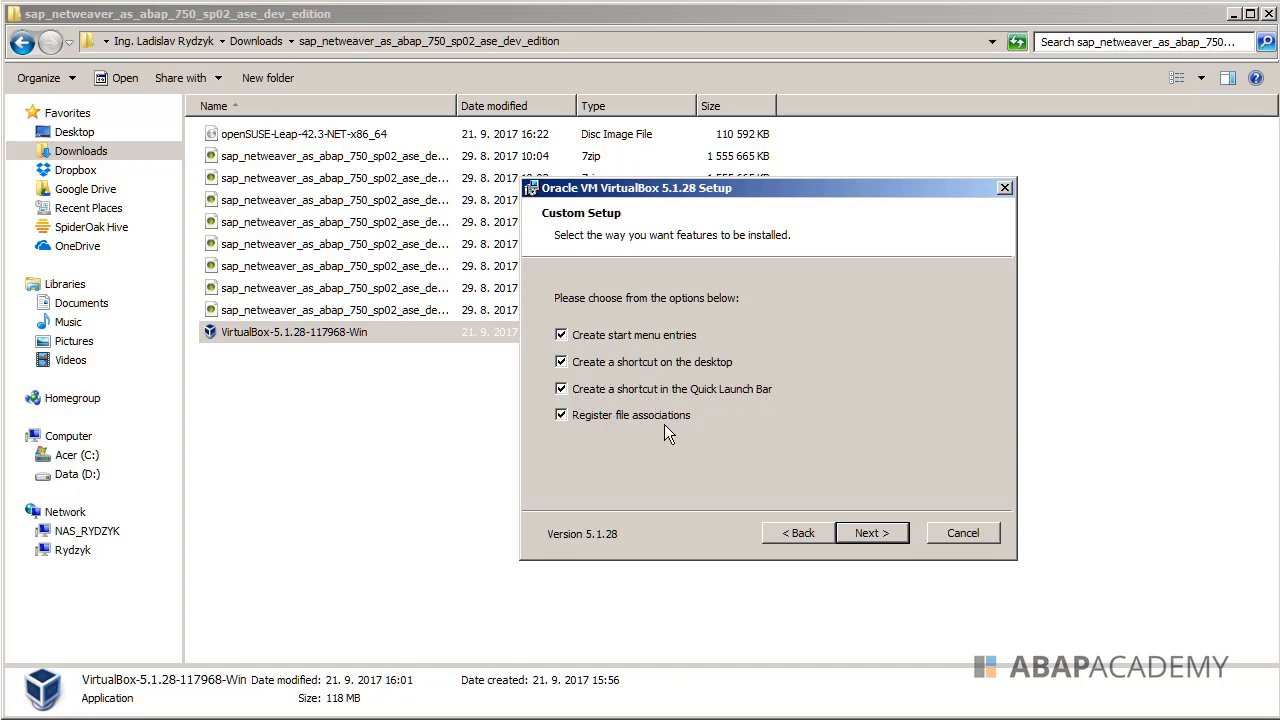
mouse_move(740, 466)
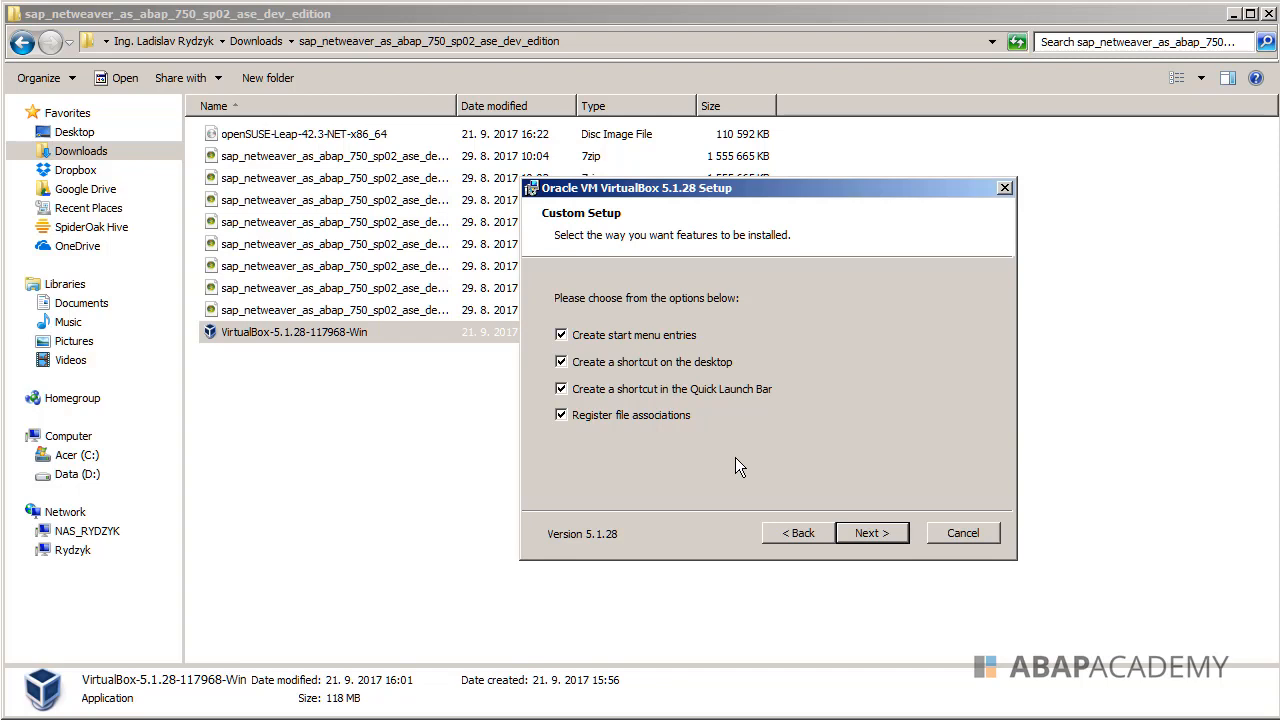
Keep all four shortcut and file-association checkboxes ticked and continue
left_click(871, 532)
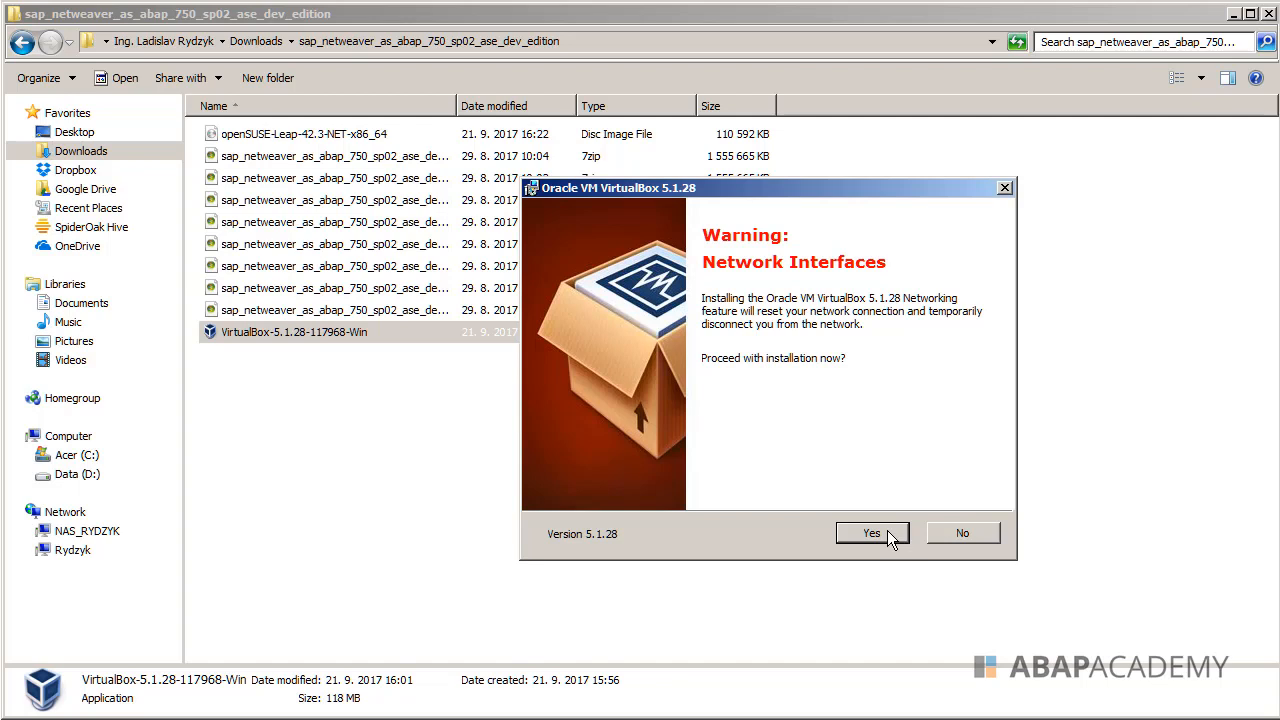
Accept the network interfaces warning and click Install on Ready to Install
left_click(871, 532)
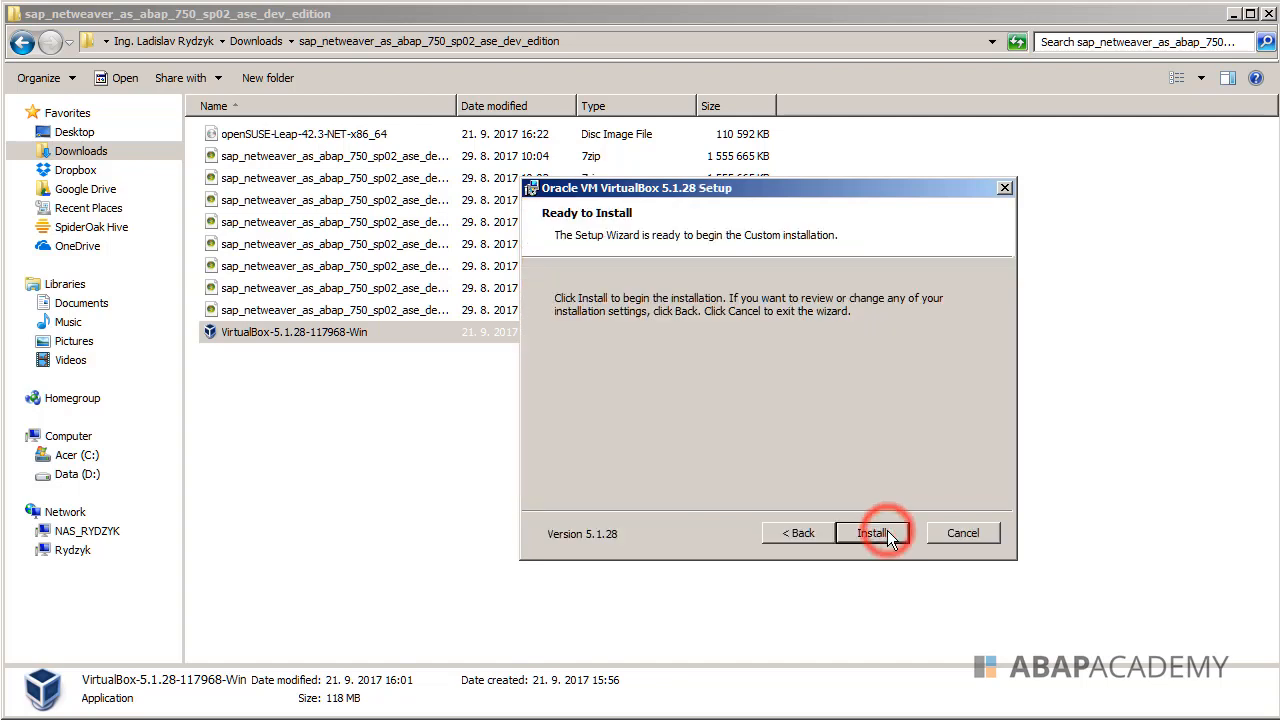
left_click(872, 532)
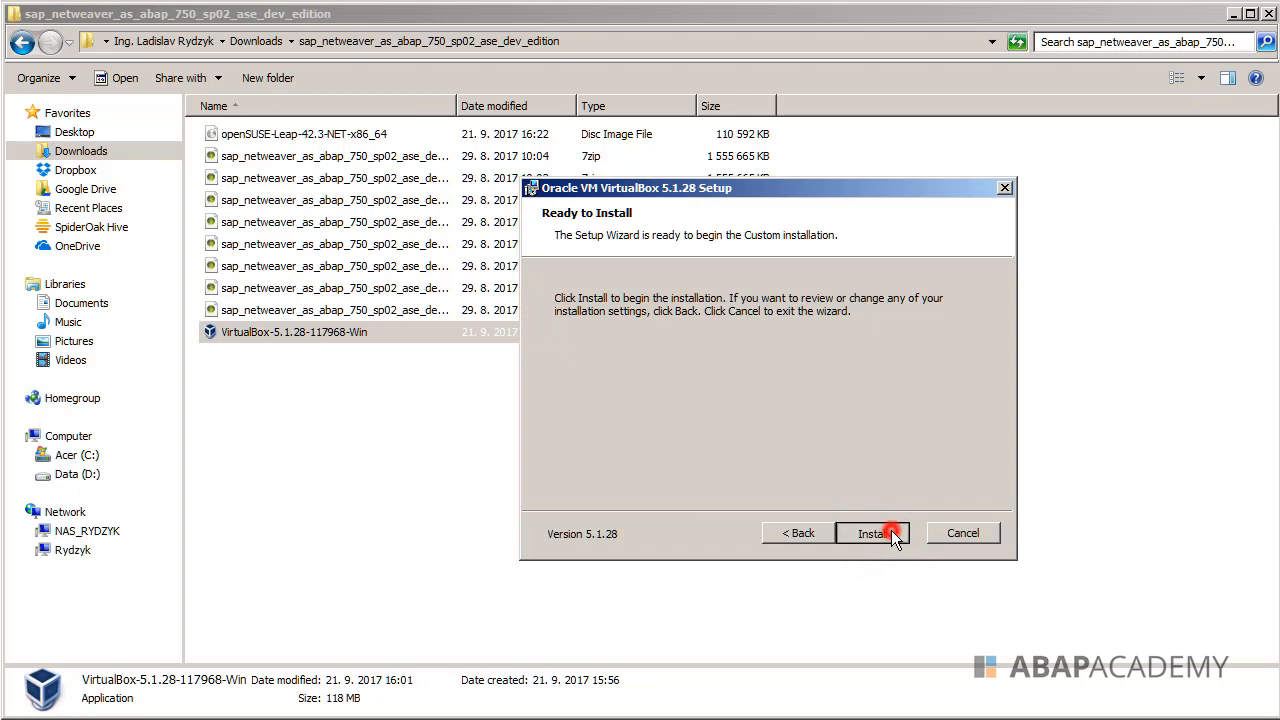
left_click(872, 532)
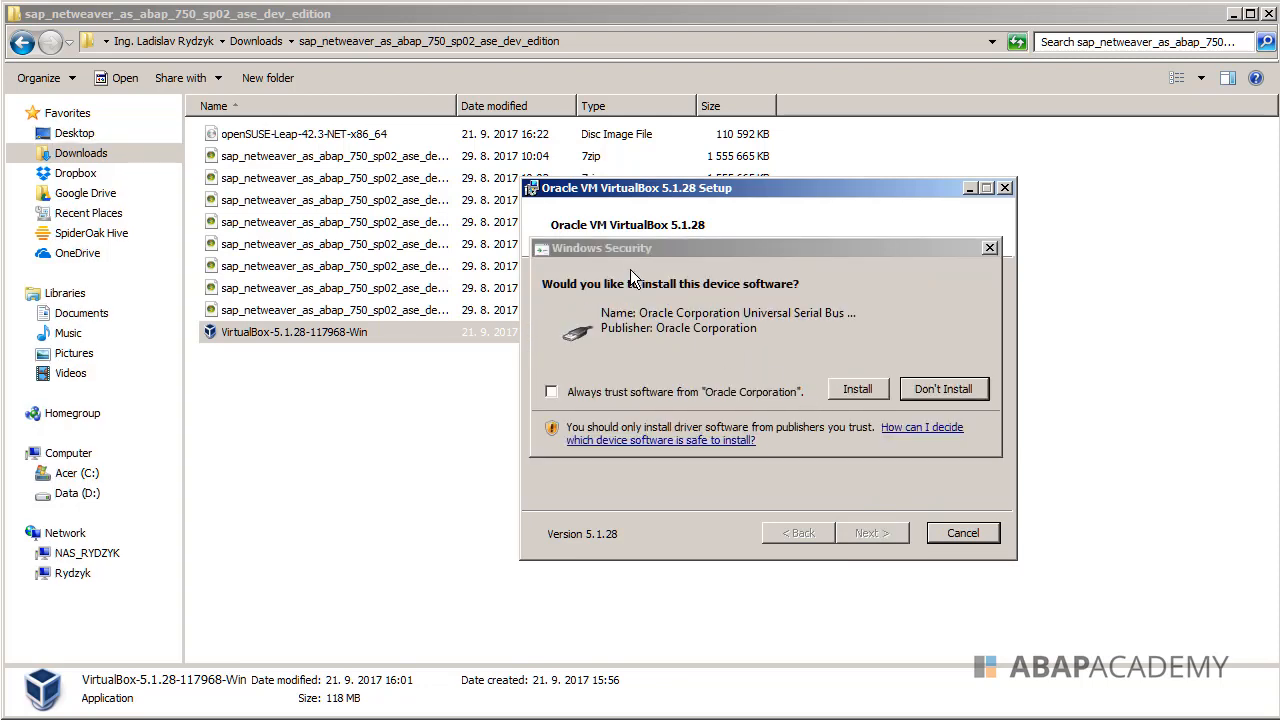
mouse_move(585, 275)
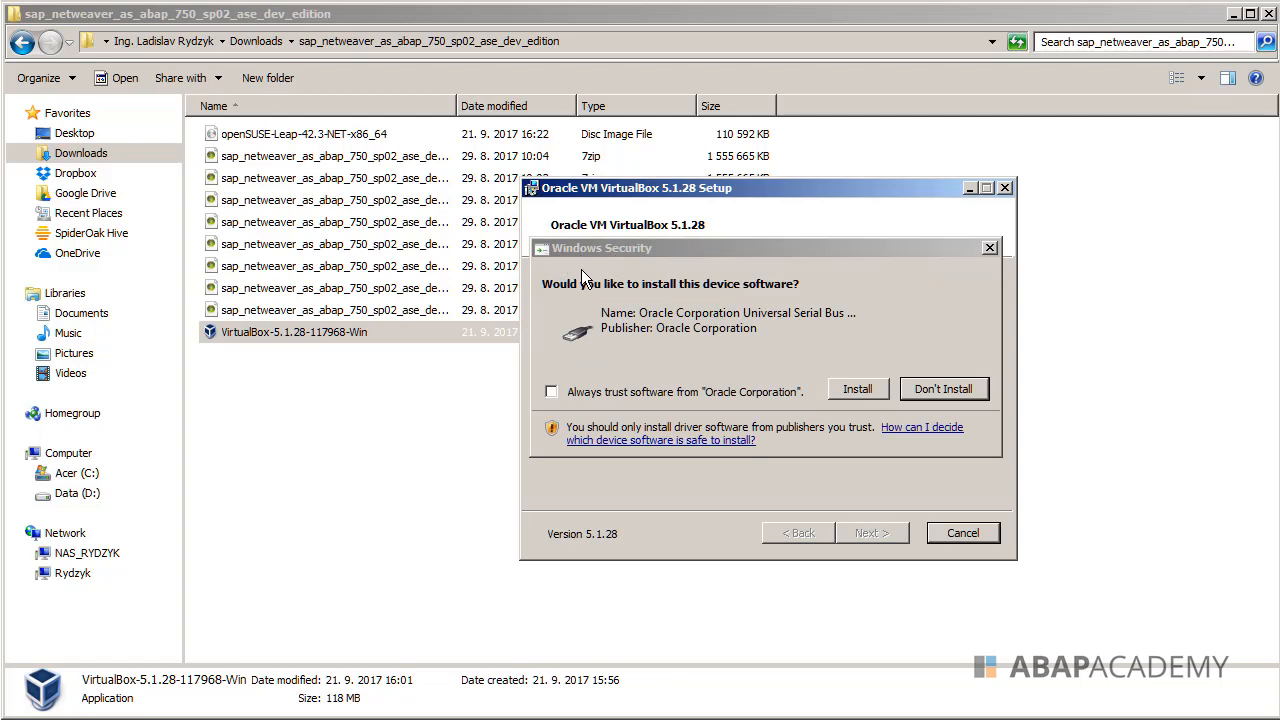
mouse_move(655, 328)
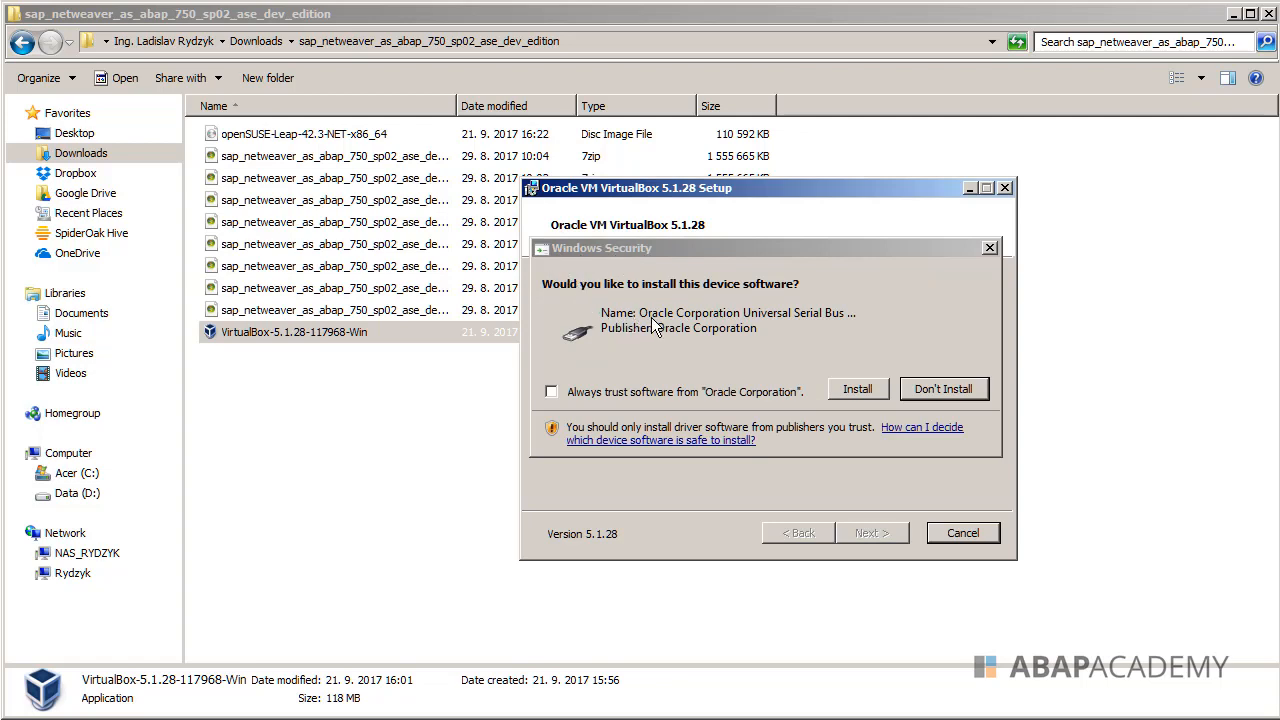
mouse_move(770, 358)
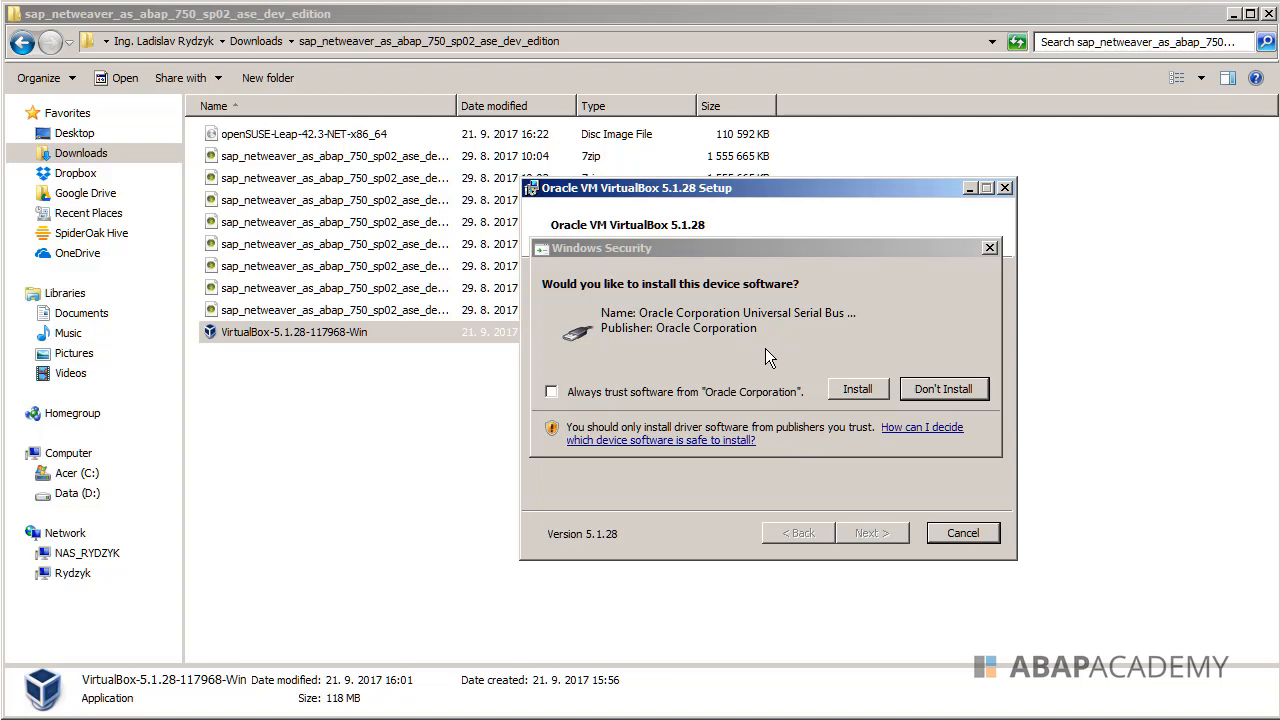
mouse_move(593, 385)
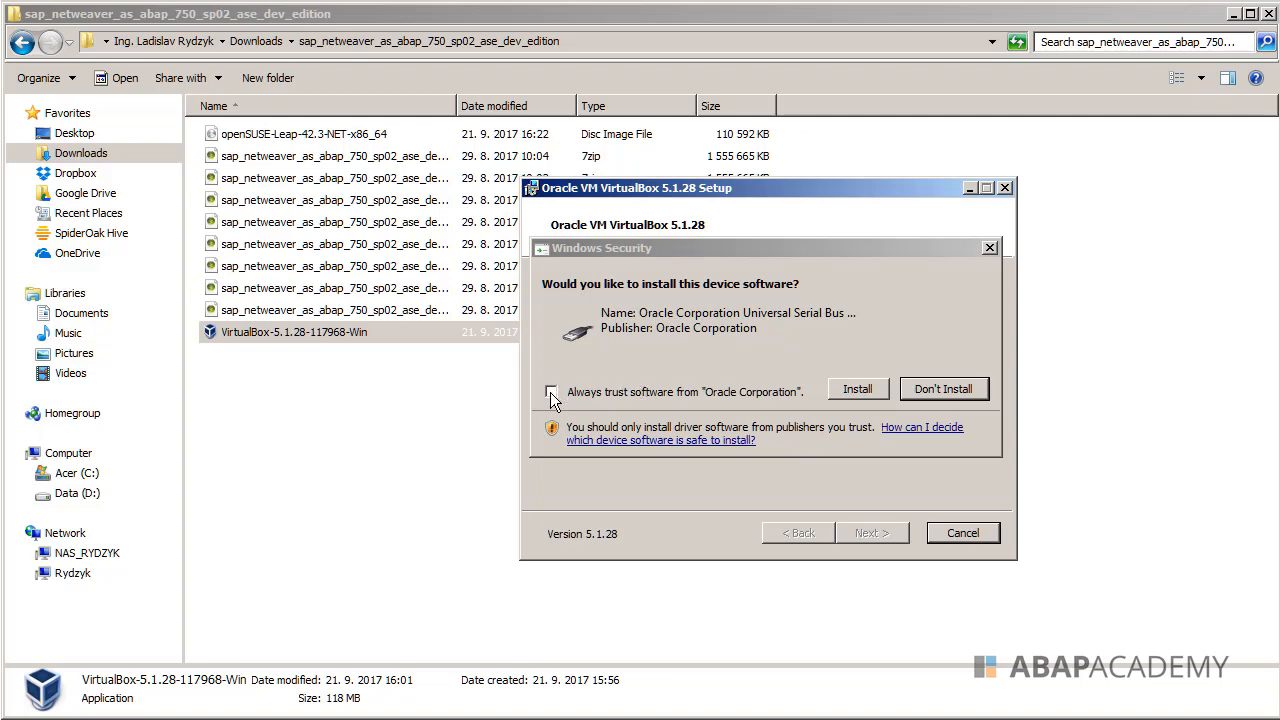
Tick 'Always trust software from Oracle Corporation' and install the USB driver
left_click(551, 391)
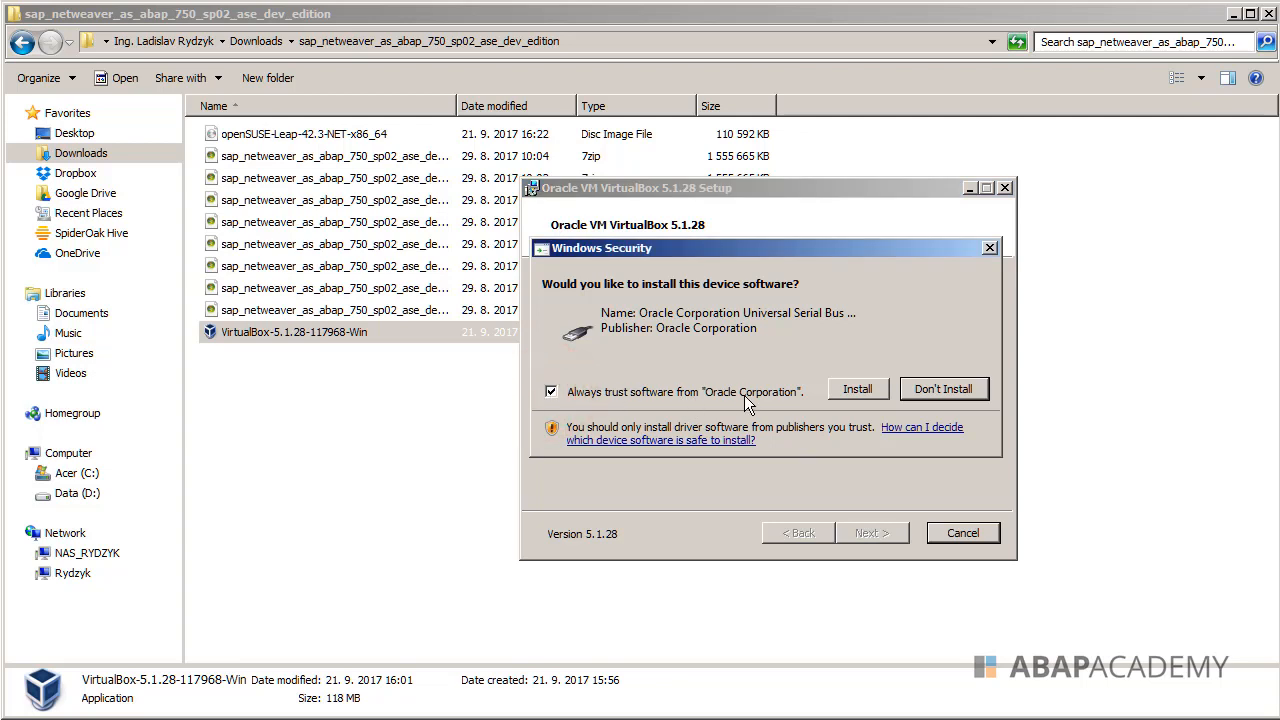
mouse_move(867, 395)
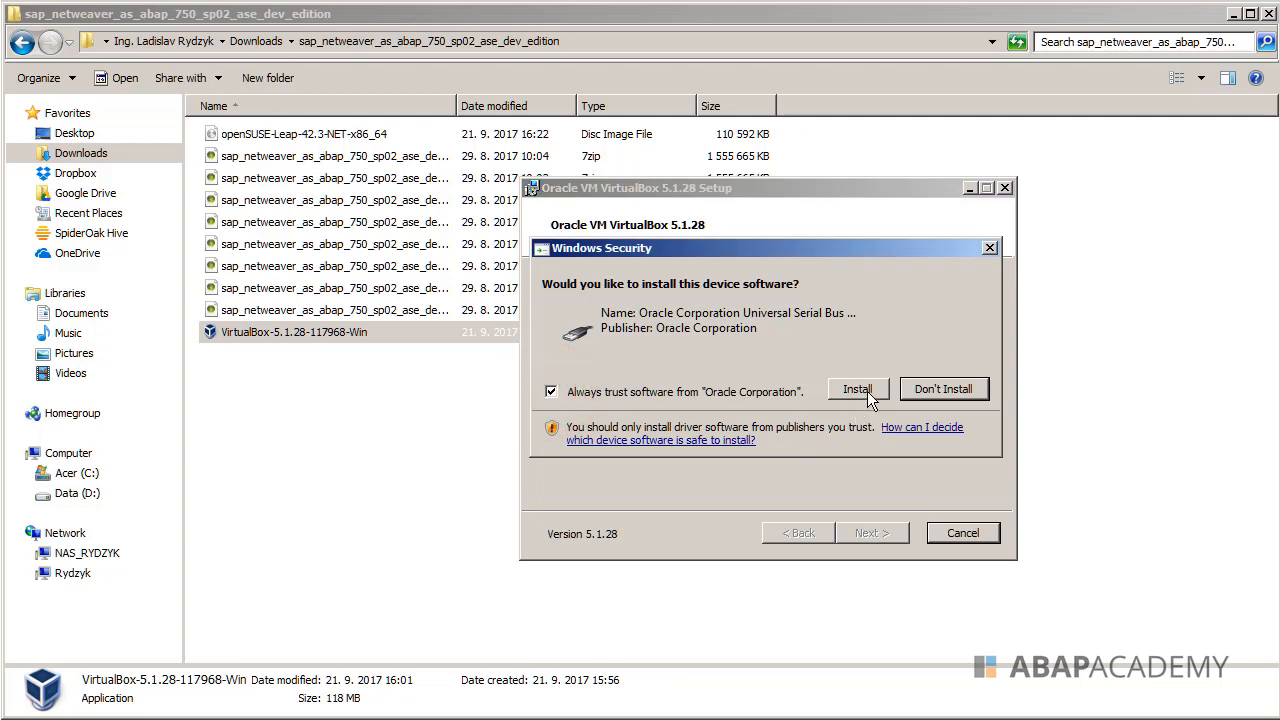
left_click(857, 389)
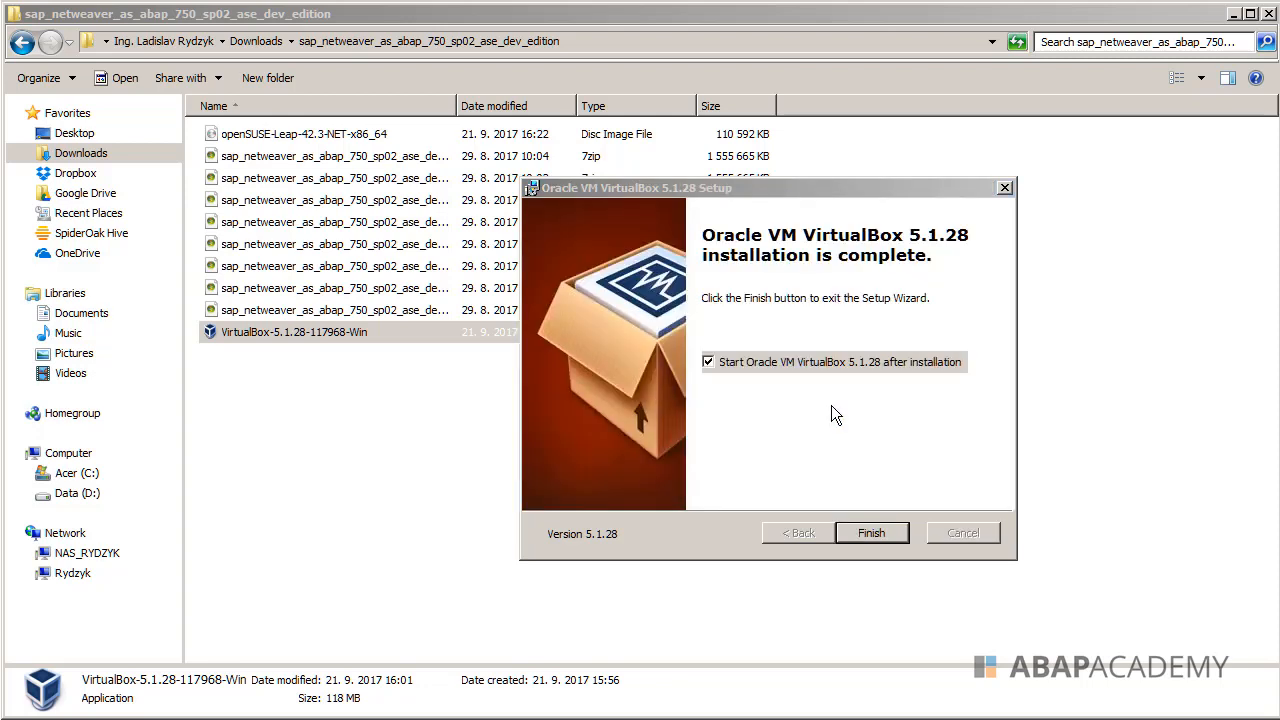
mouse_move(788, 374)
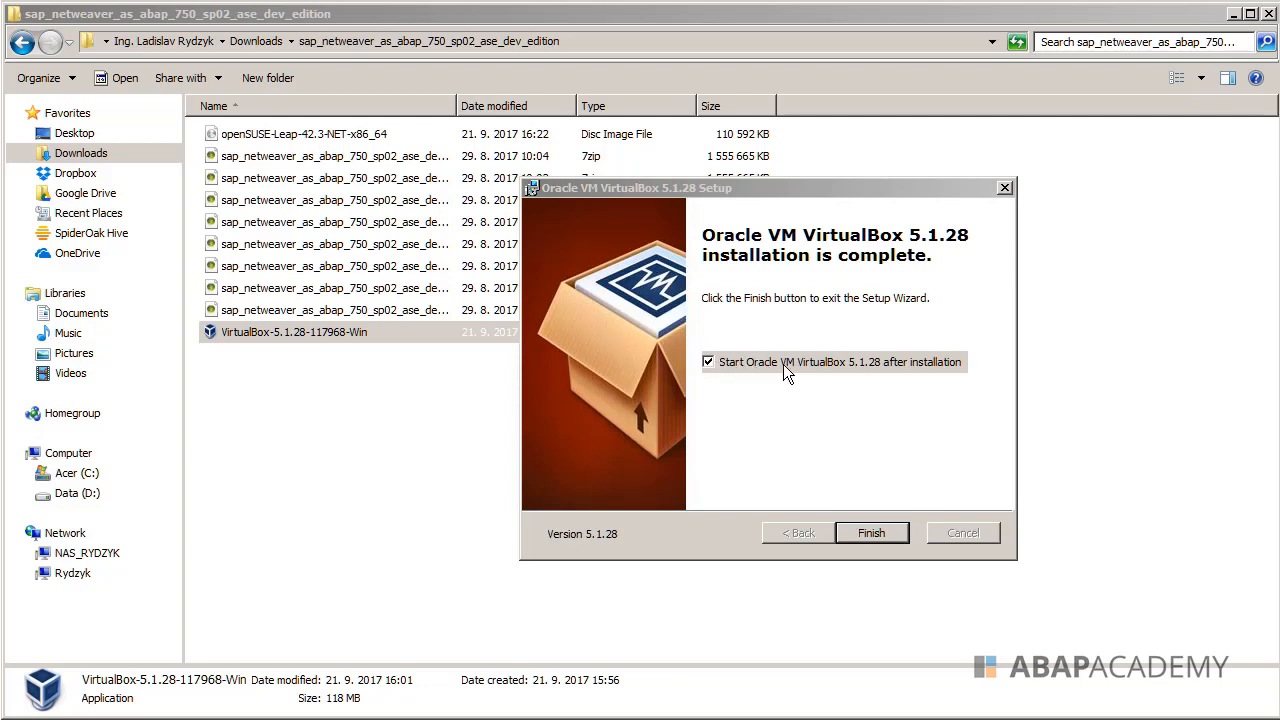
mouse_move(843, 388)
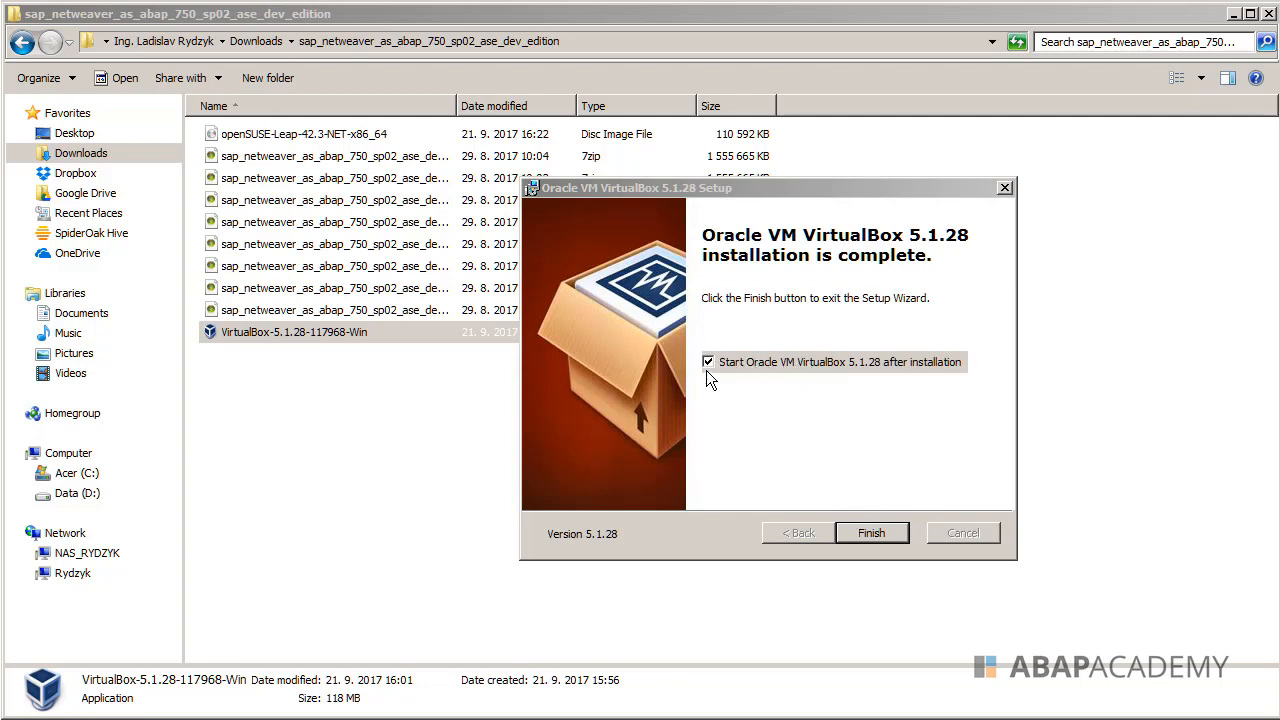
Untick 'Start Oracle VM VirtualBox 5.1.28 after installation' and finish setup
left_click(708, 362)
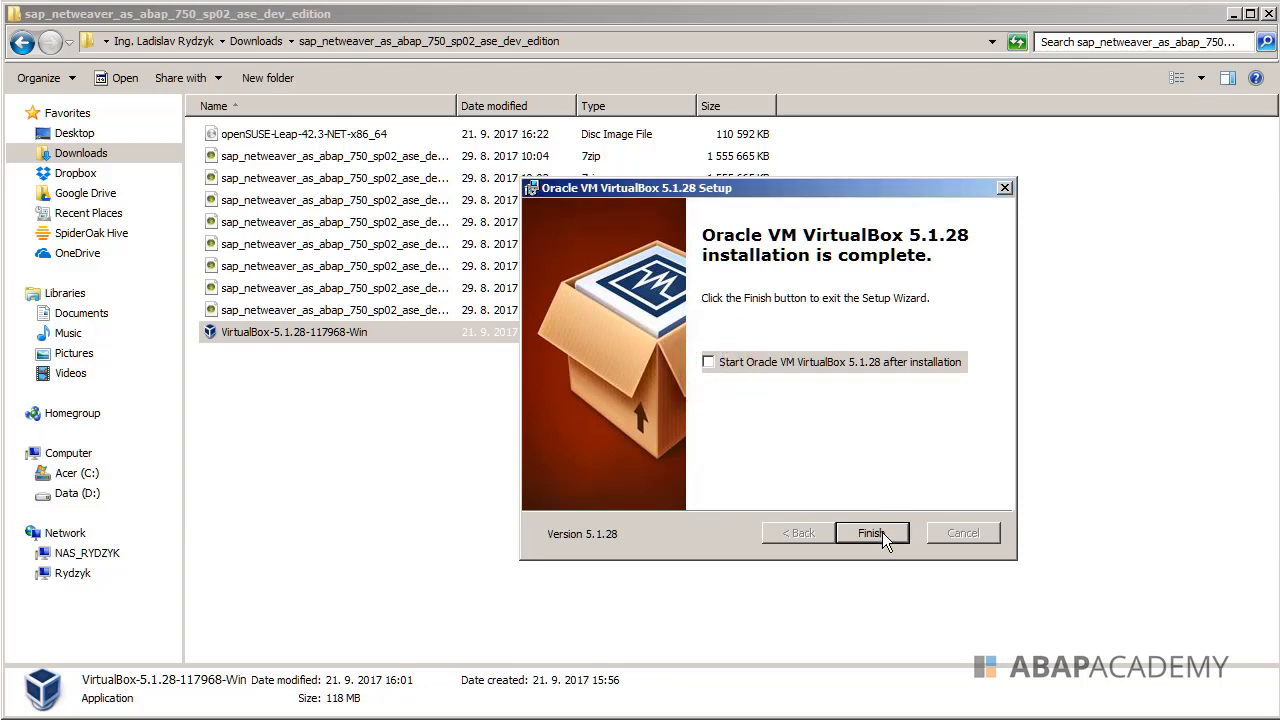
left_click(871, 532)
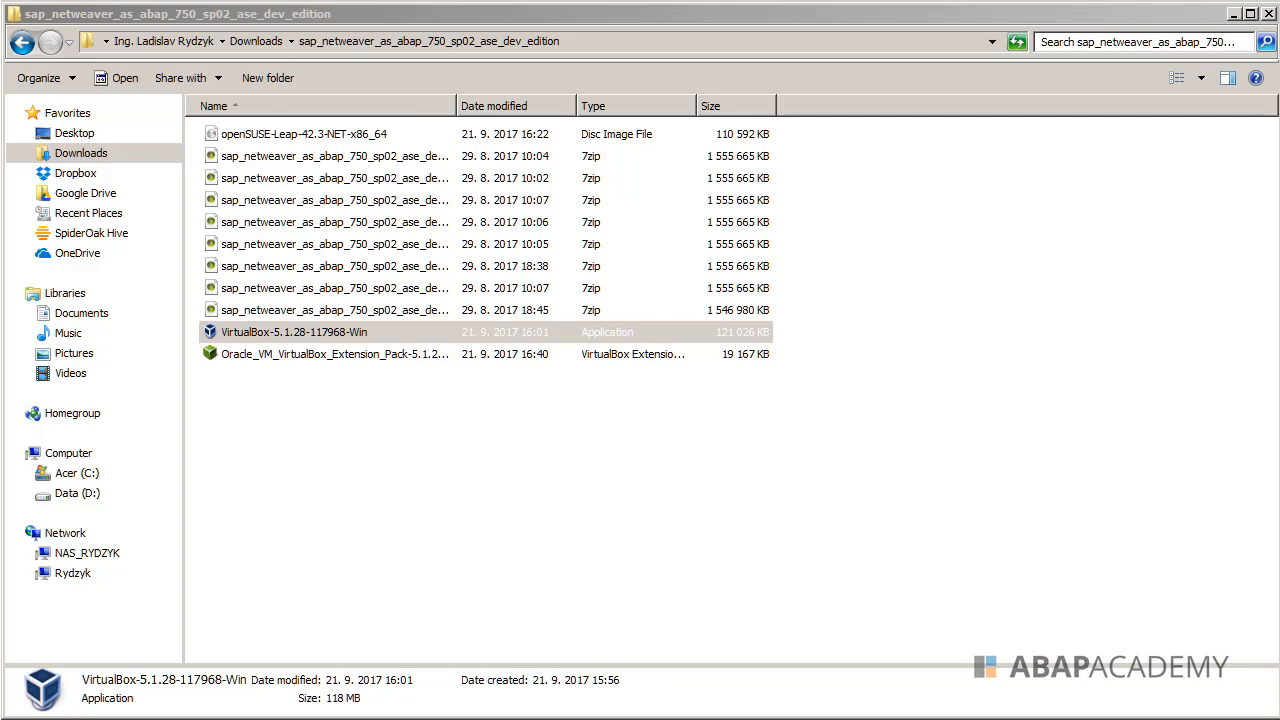
Select the Oracle_VM_VirtualBox_Extension_Pack file in the downloads folder
left_click(320, 354)
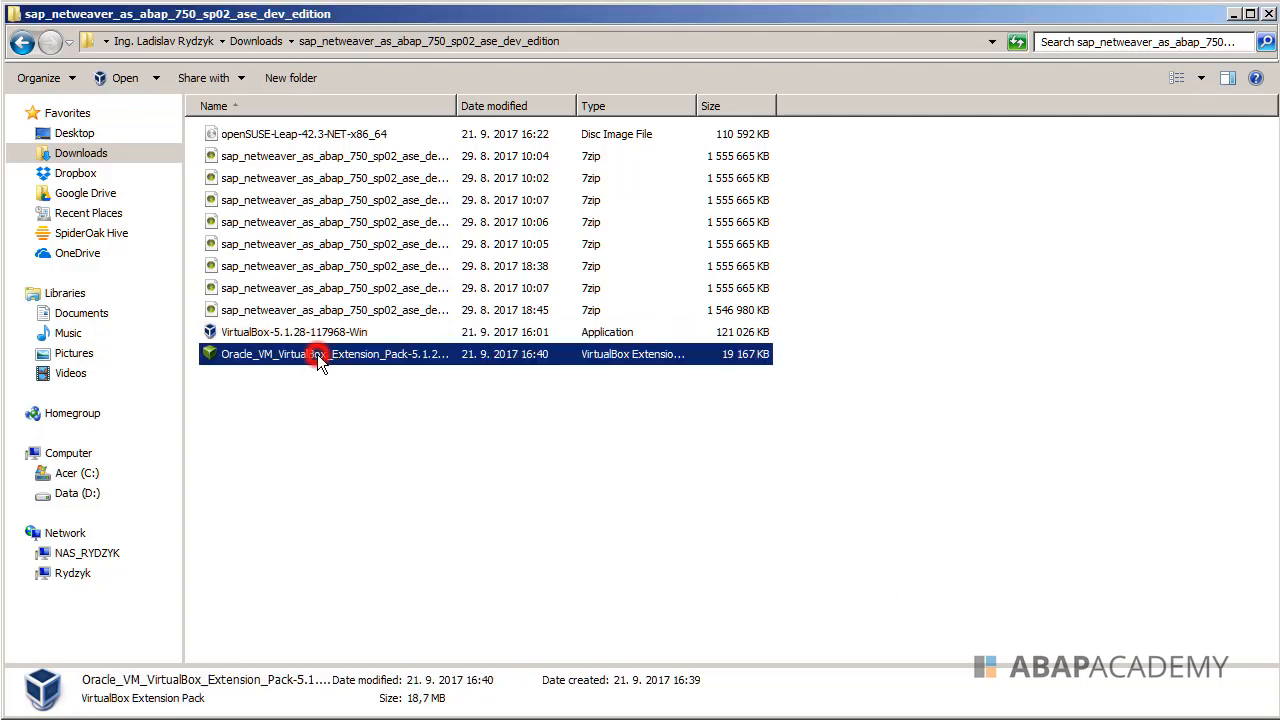
mouse_move(350, 360)
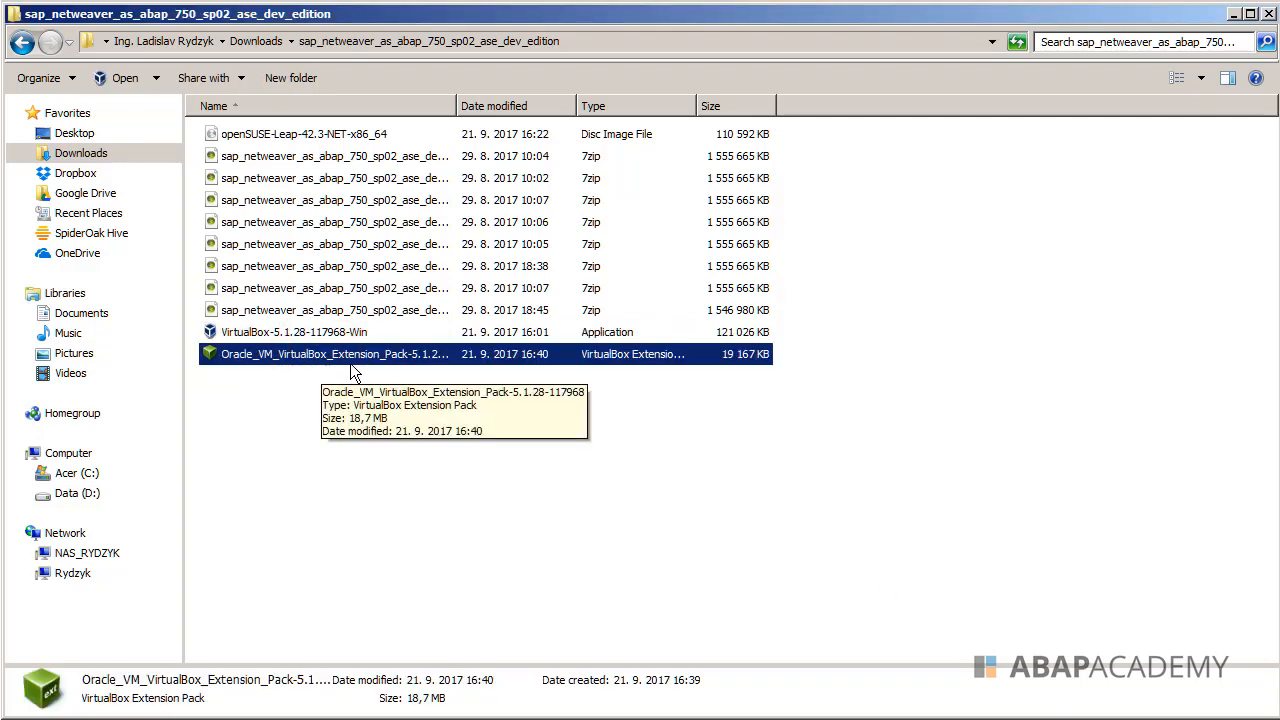
mouse_move(401, 373)
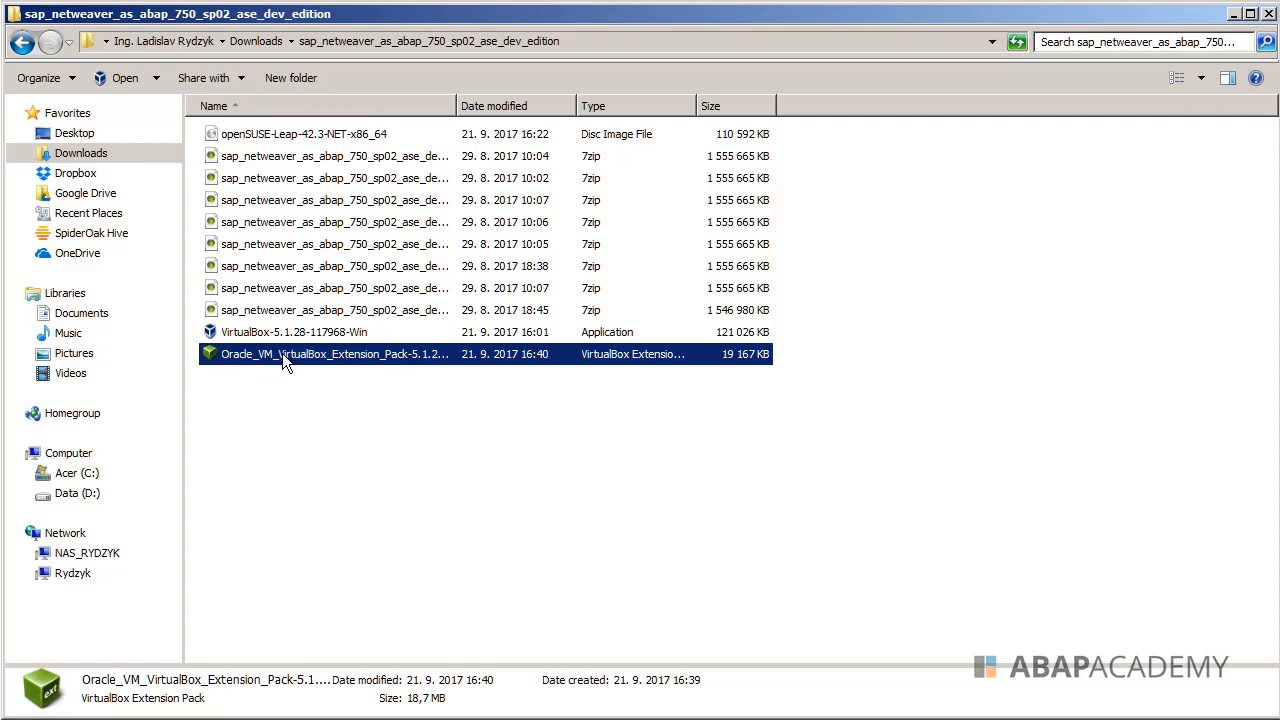
mouse_move(285, 360)
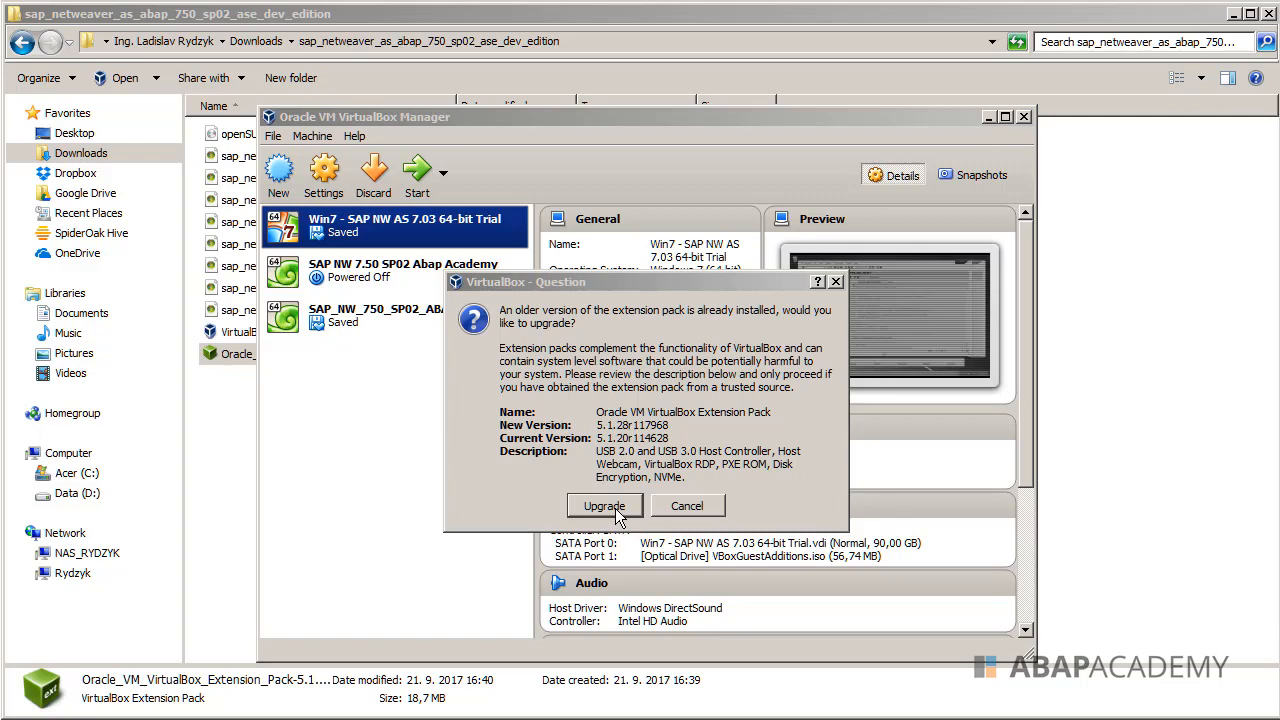
Upgrade to Extension Pack 5.1.28r117968, agree to the license, dismiss the success notice
left_click(604, 505)
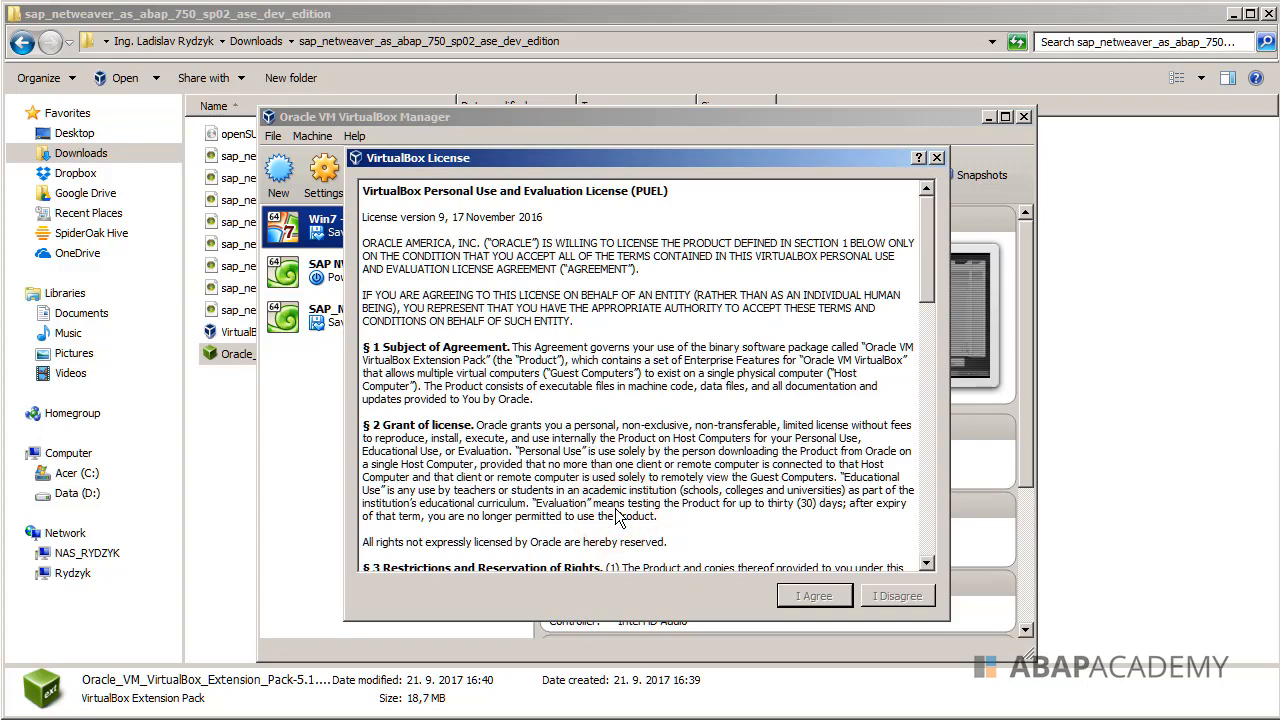
scroll("down", 3)
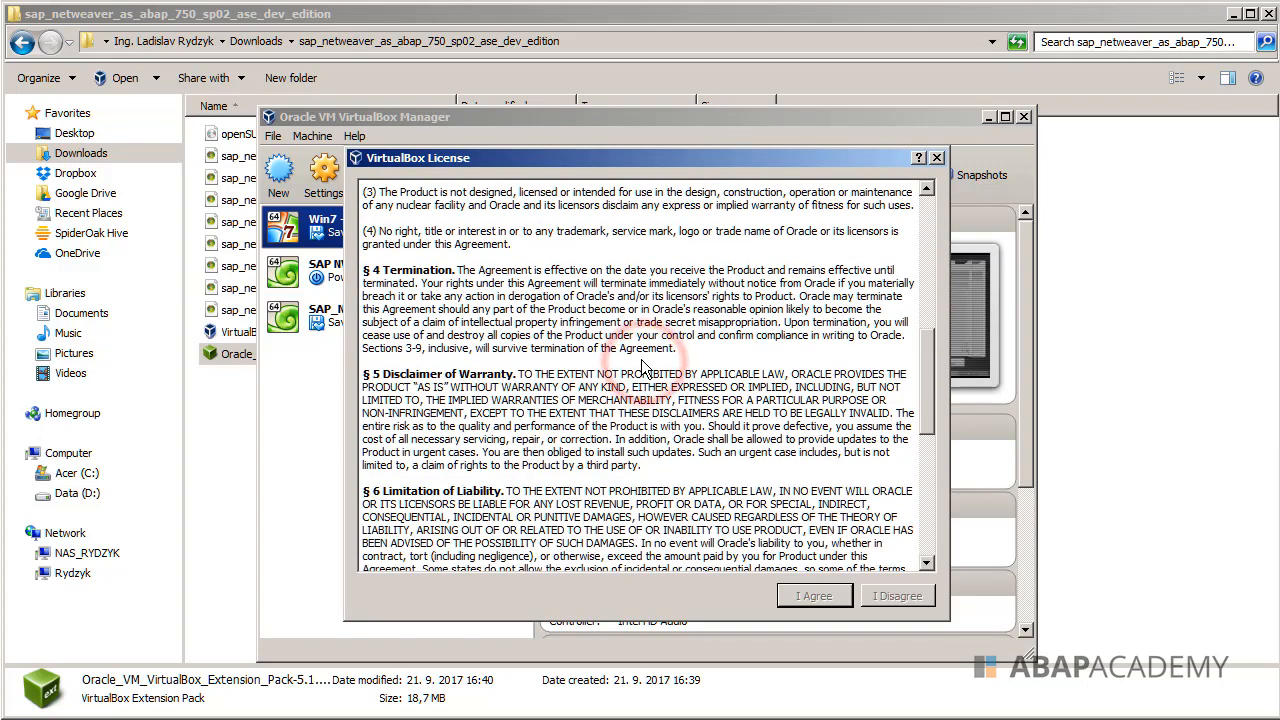
scroll("down", 3)
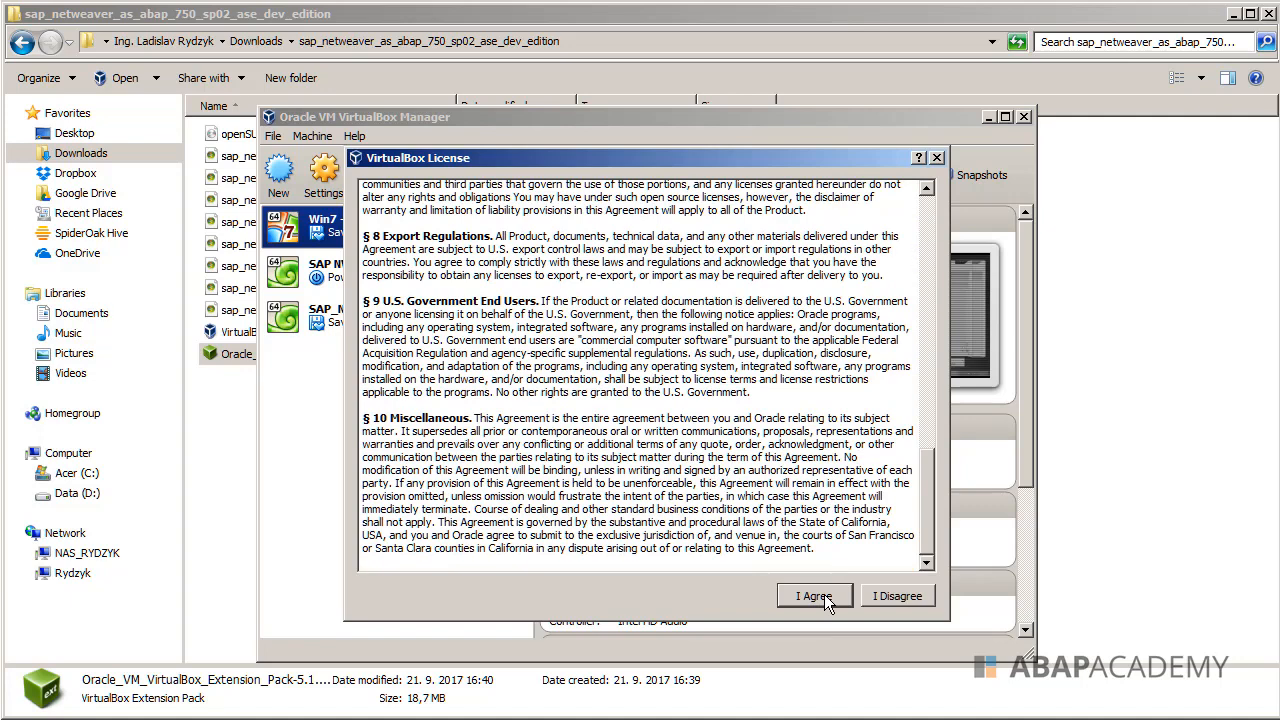
left_click(814, 595)
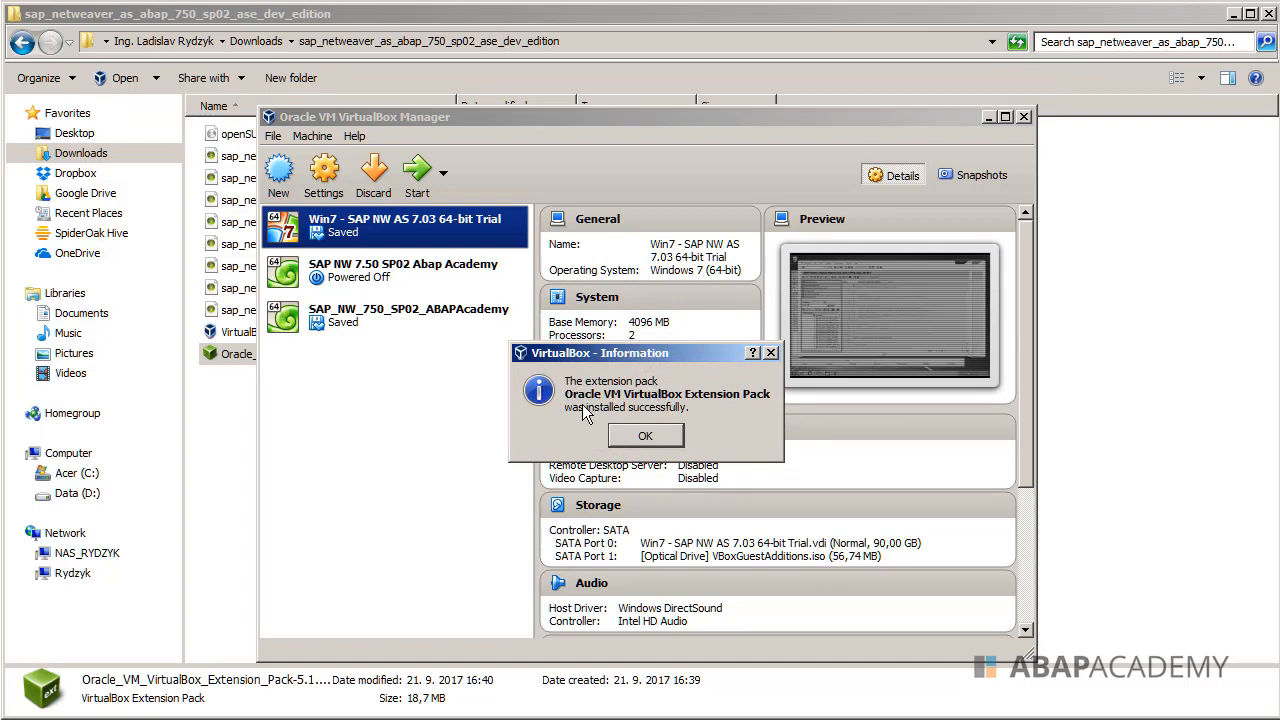
left_click(645, 436)
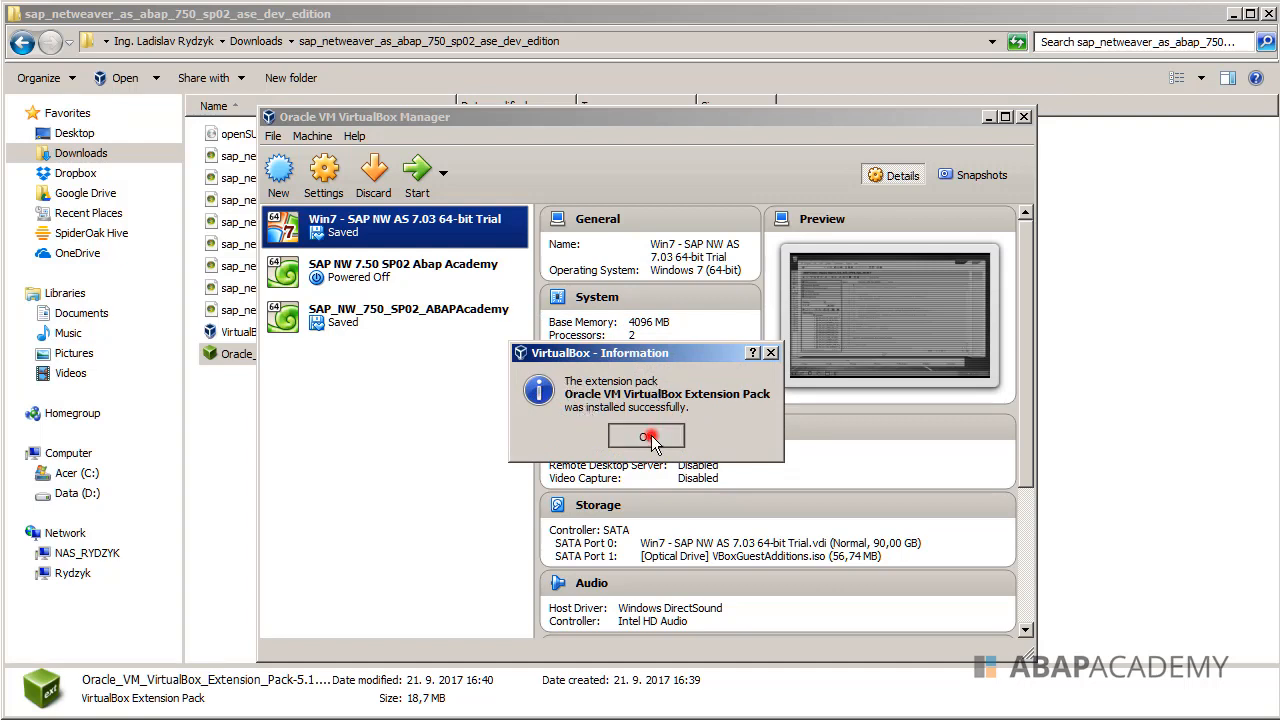
left_click(646, 437)
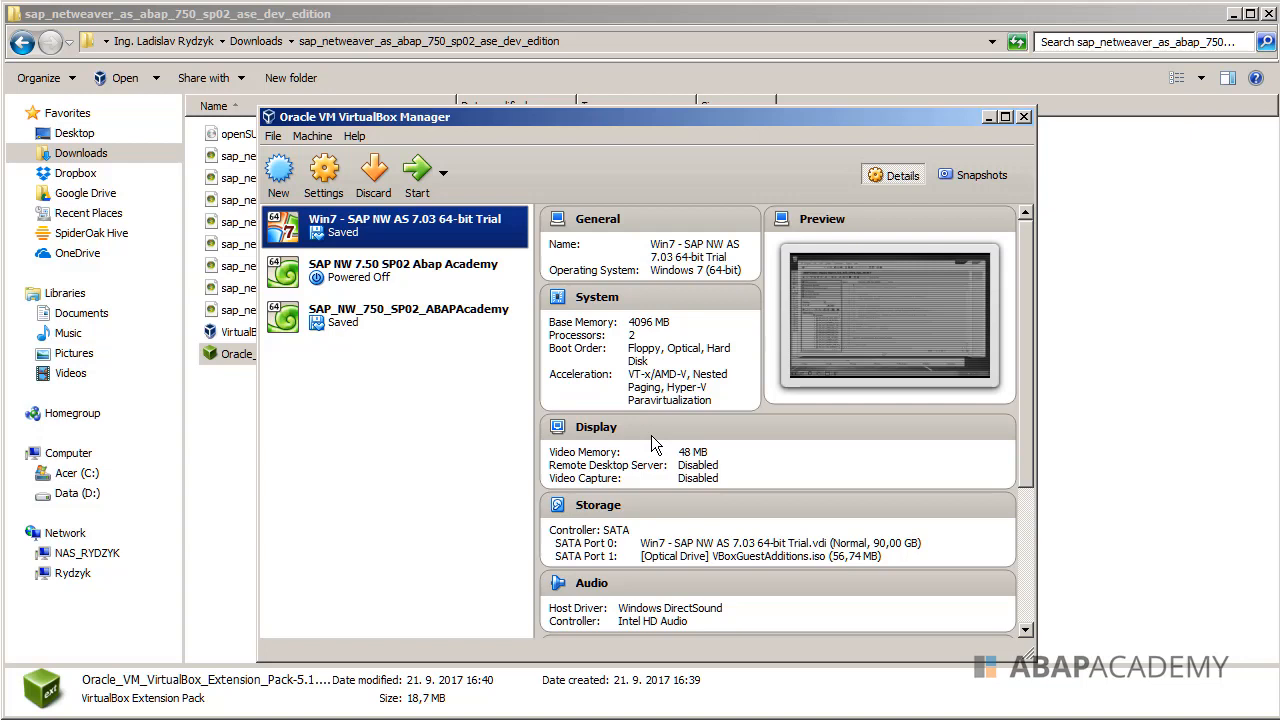
mouse_move(448, 338)
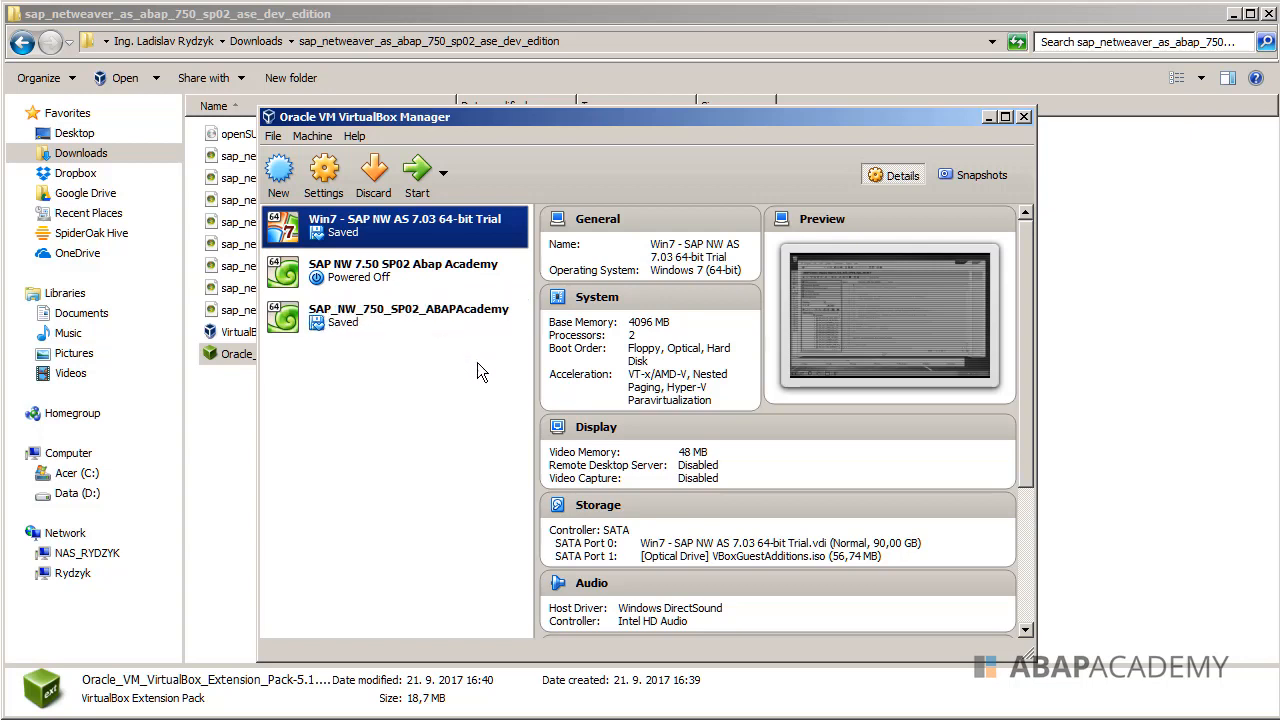
mouse_move(462, 445)
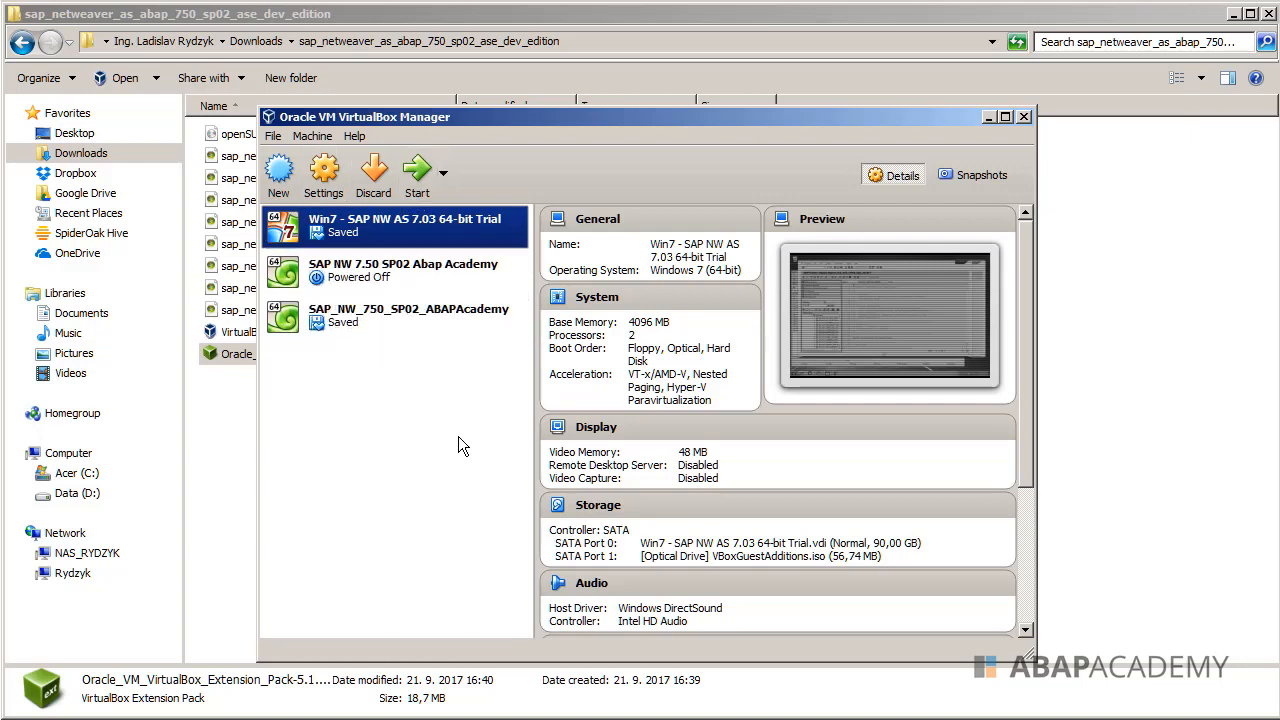